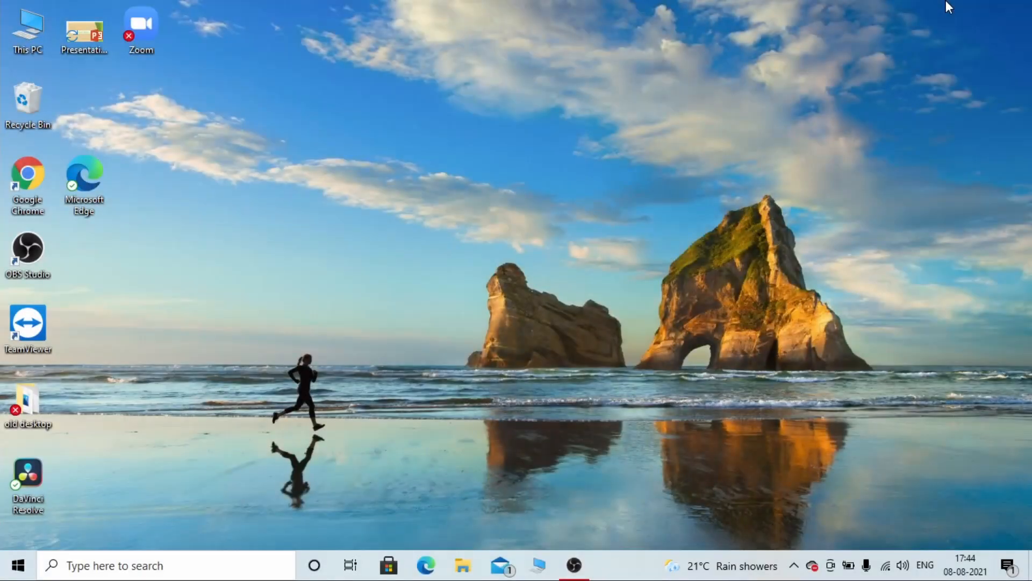
pyautogui.moveTo(102, 220)
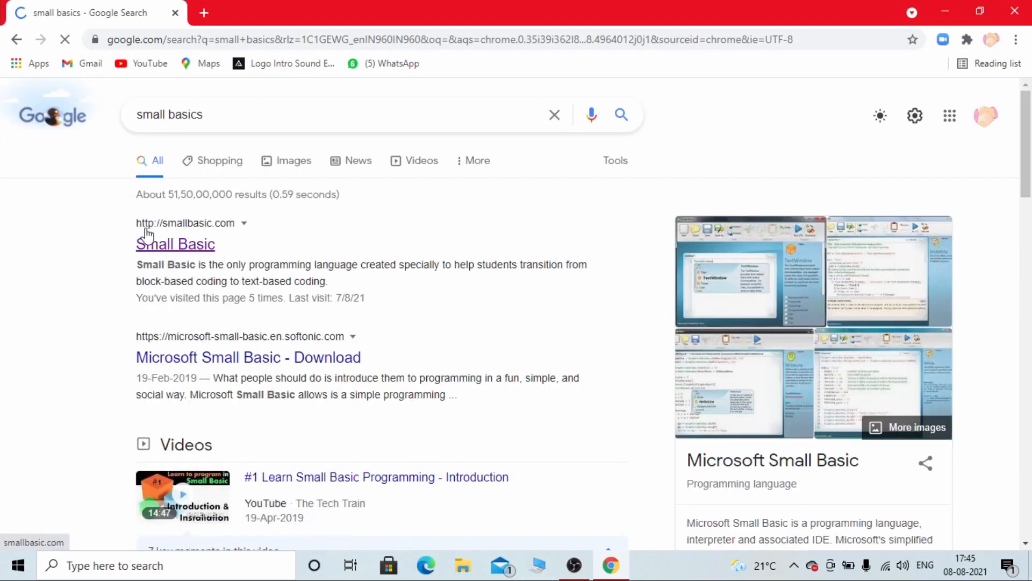
# Download the Small Basic installer from the official site and open the downloaded .msi
pyautogui.click(175, 243)
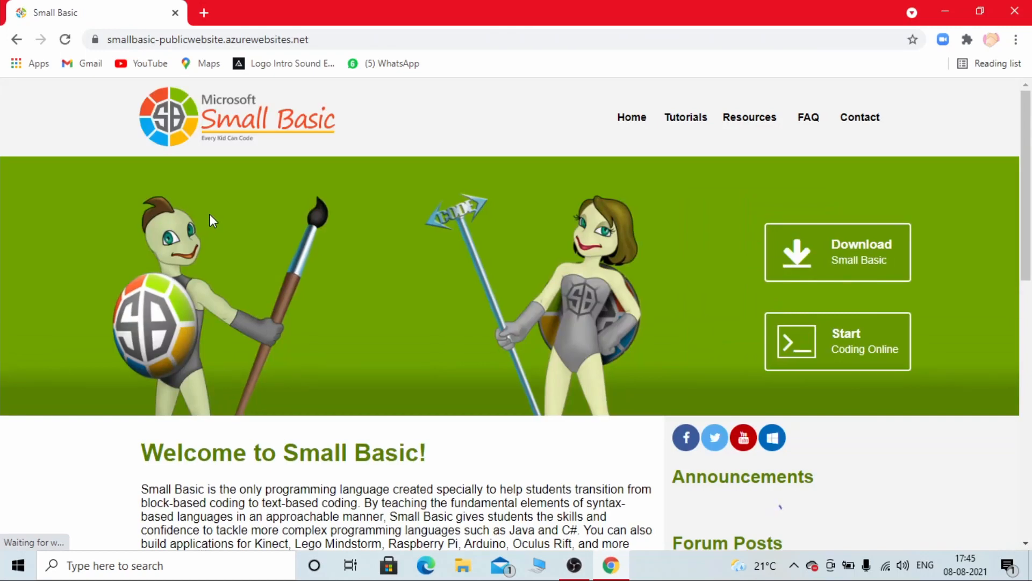
pyautogui.moveTo(483, 255)
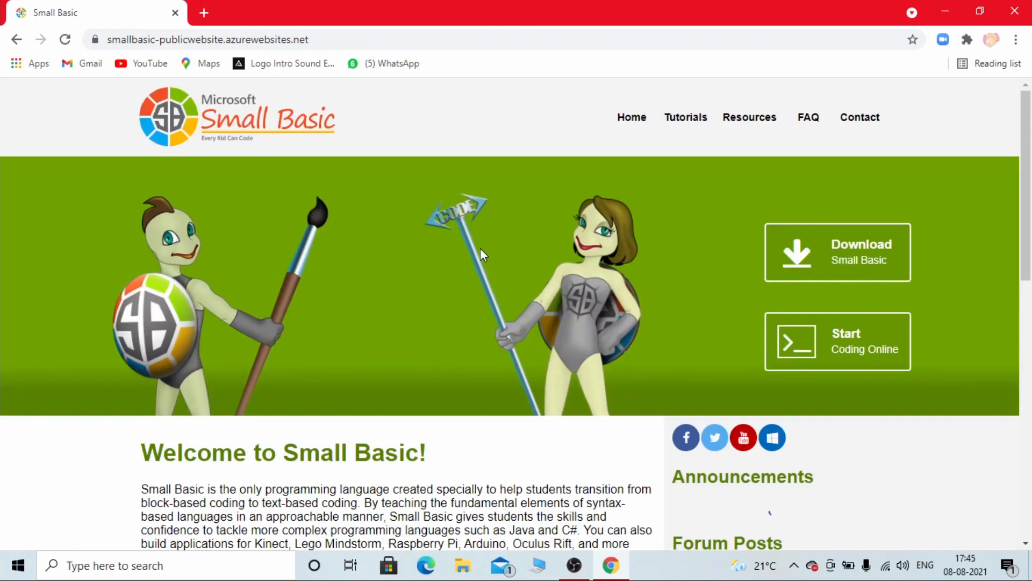
pyautogui.click(830, 249)
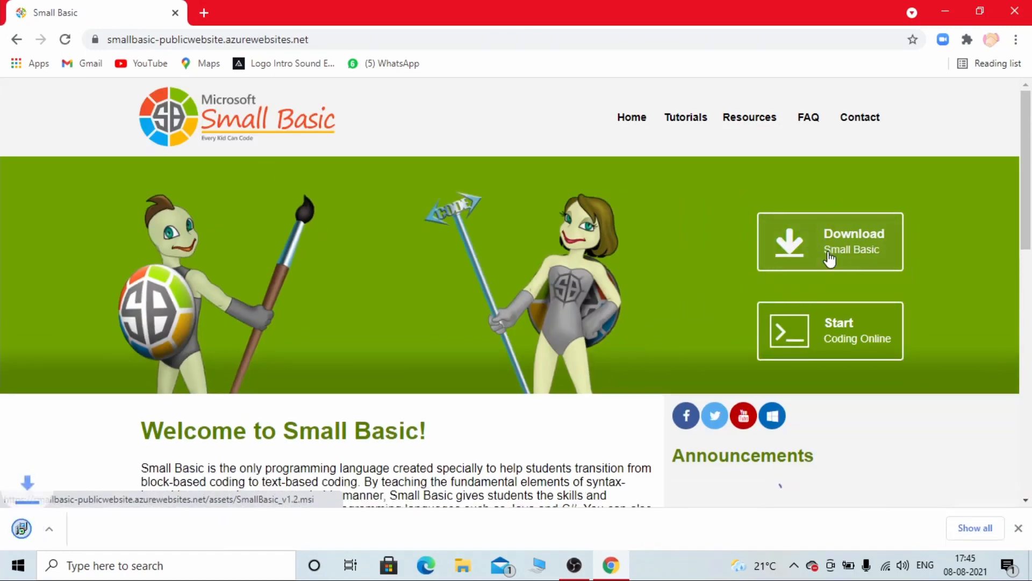
pyautogui.click(161, 528)
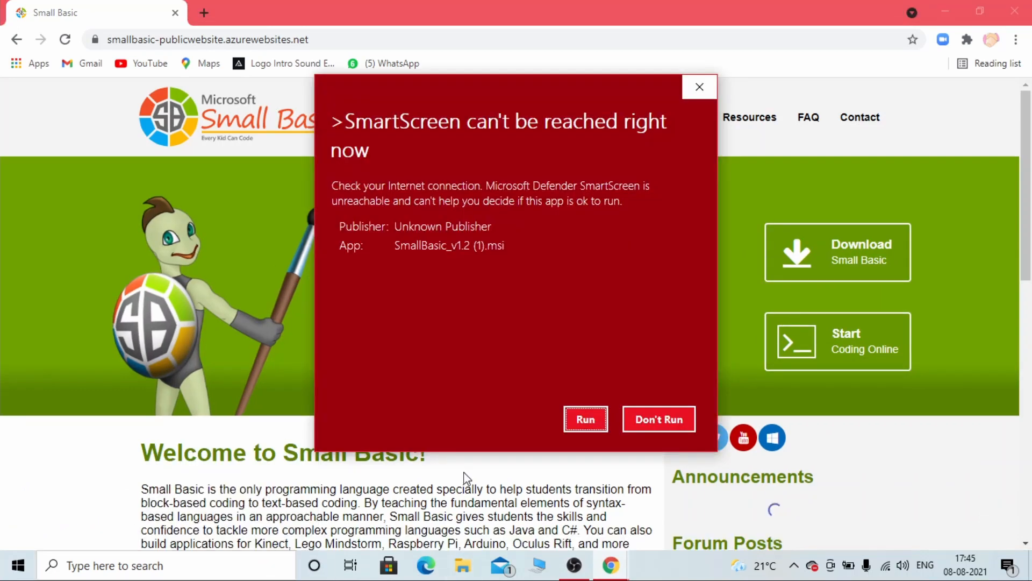
# Run the installer anyway, accept the license, keep default features, and install Small Basic v1.2
pyautogui.click(586, 418)
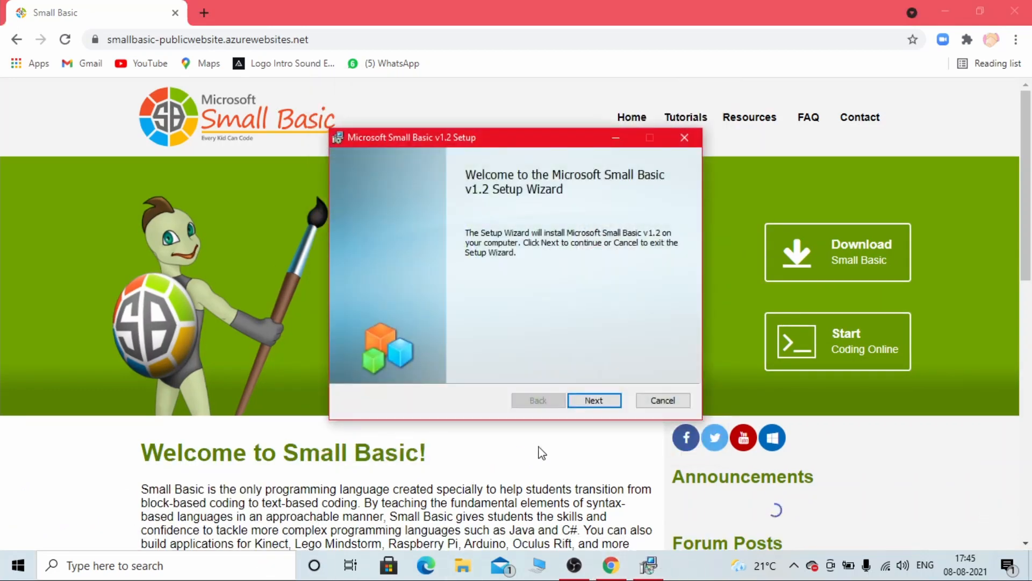
pyautogui.click(594, 400)
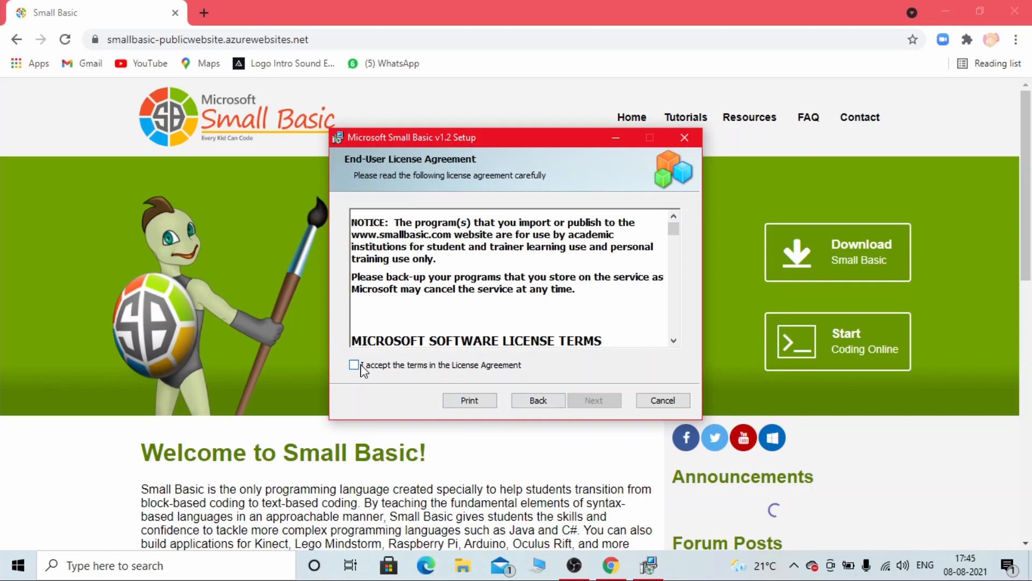
pyautogui.click(354, 364)
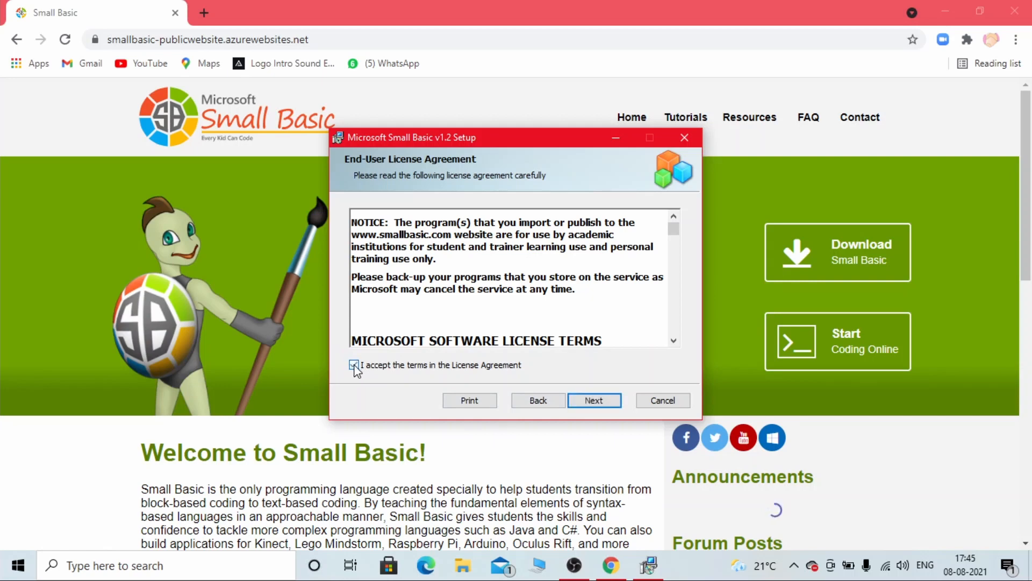
pyautogui.click(354, 364)
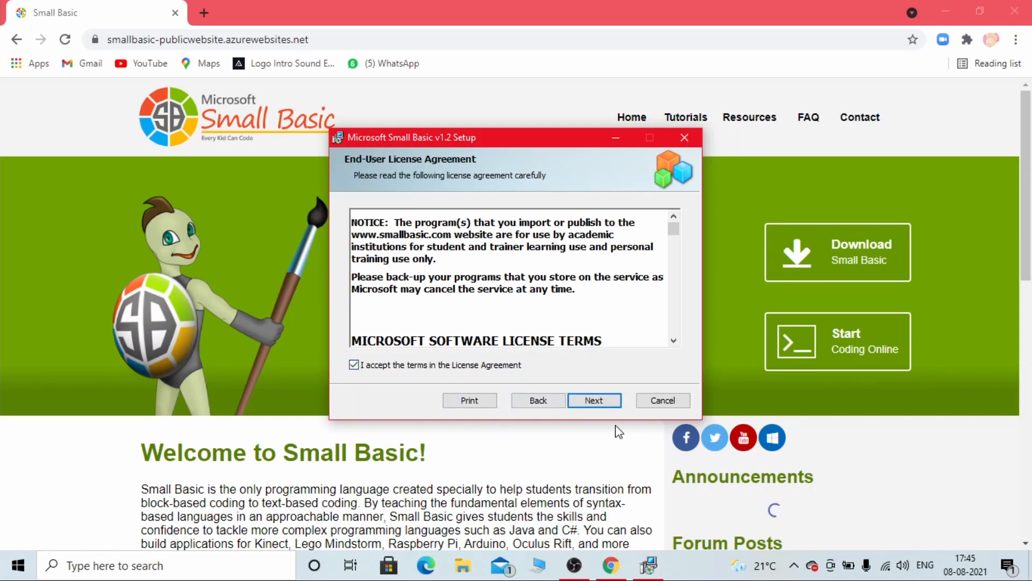
pyautogui.click(595, 400)
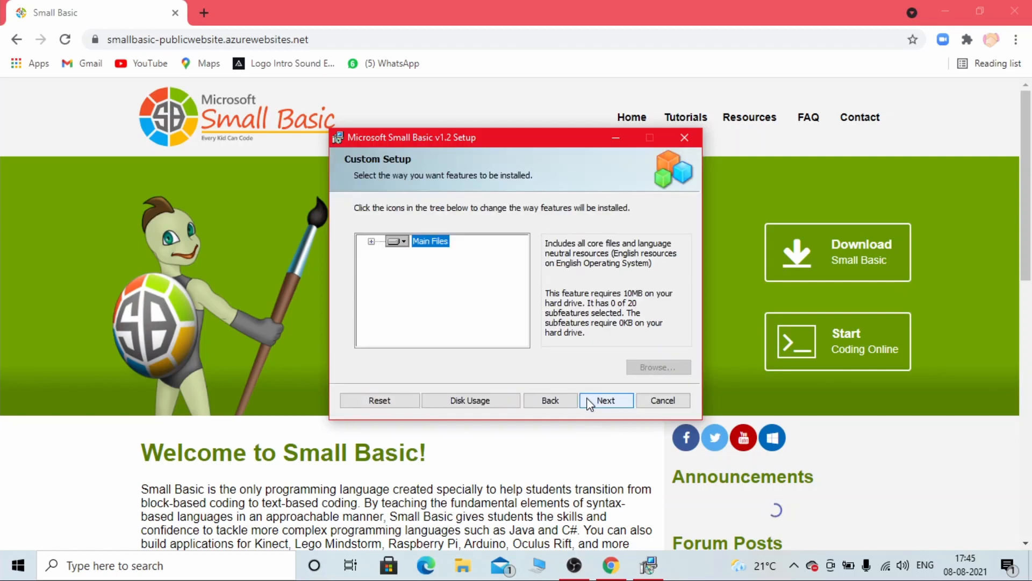
pyautogui.click(606, 400)
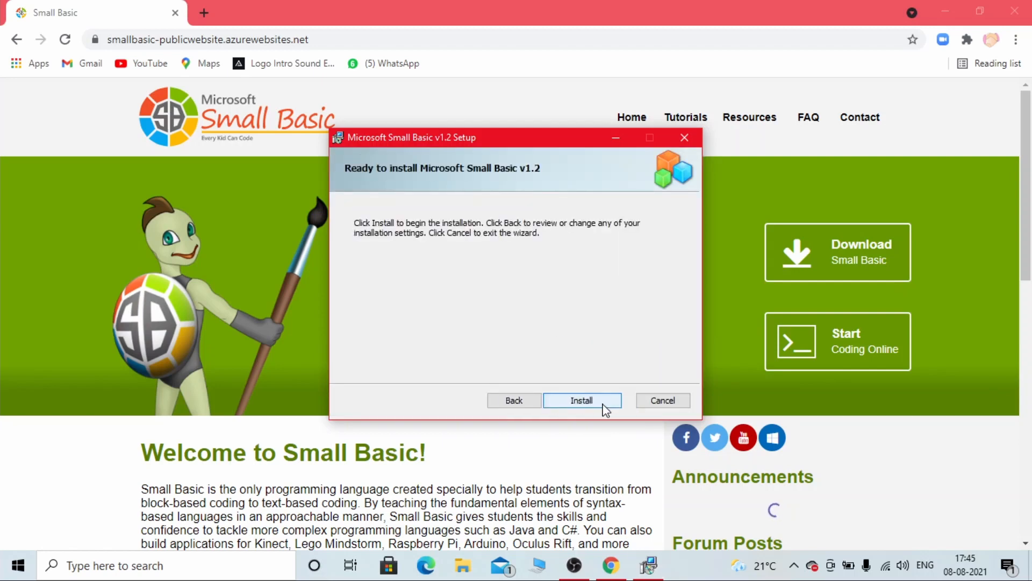
pyautogui.click(582, 400)
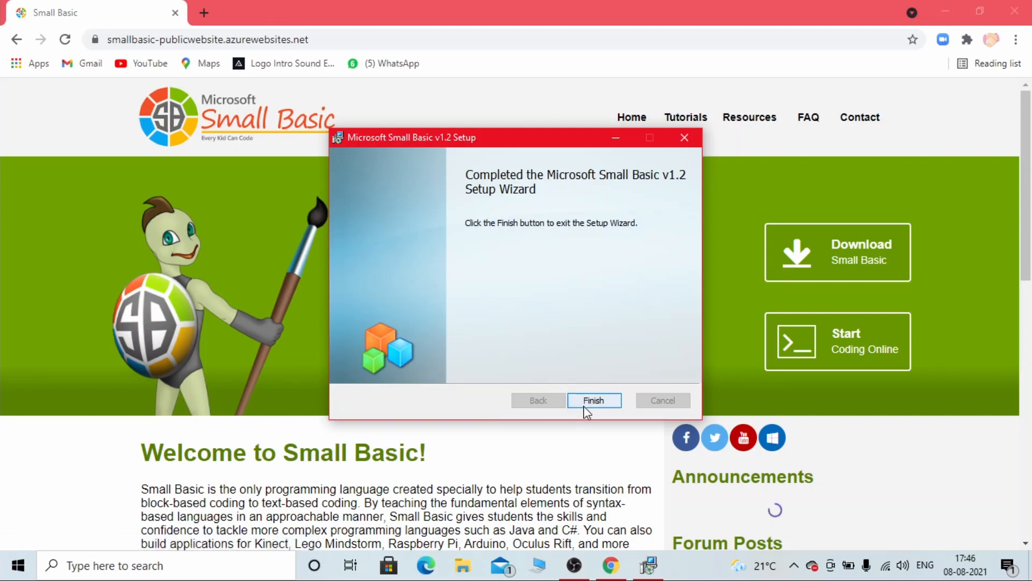
# Close the finished setup wizard and search Windows for 'sma' to find Small Basic
pyautogui.click(594, 400)
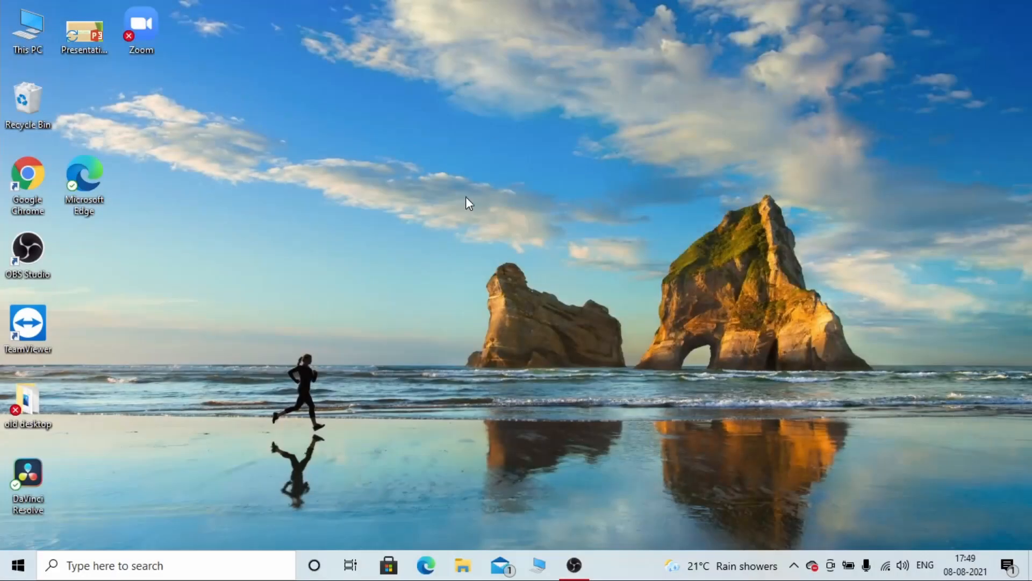
pyautogui.click(151, 565)
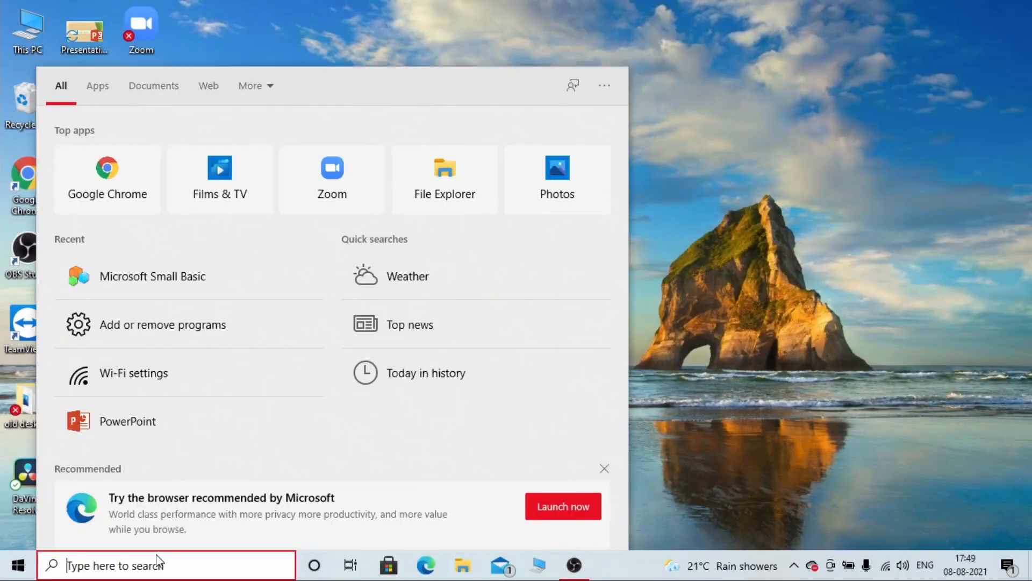
pyautogui.moveTo(100, 560)
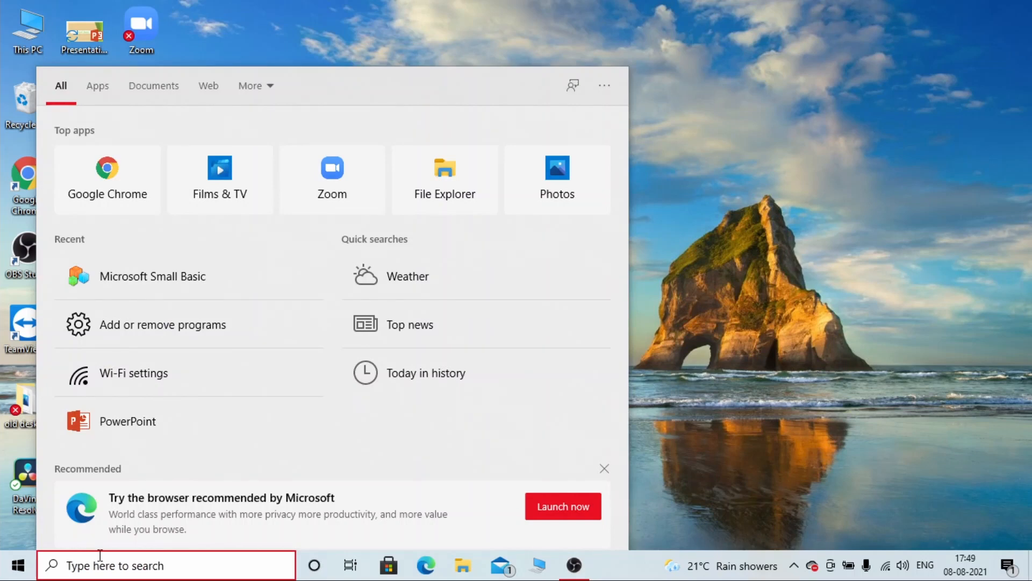
pyautogui.write('sma')
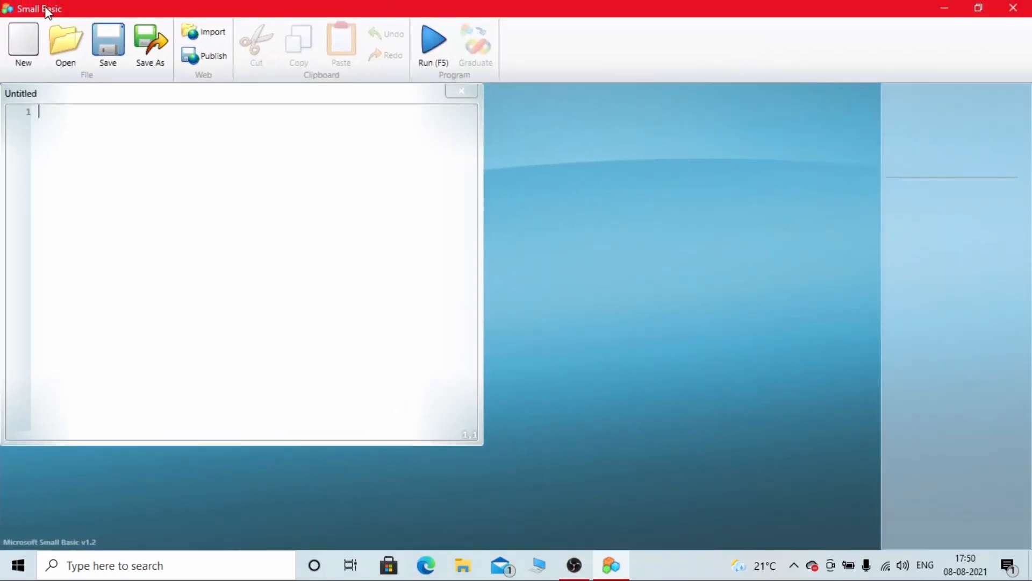
pyautogui.moveTo(267, 7)
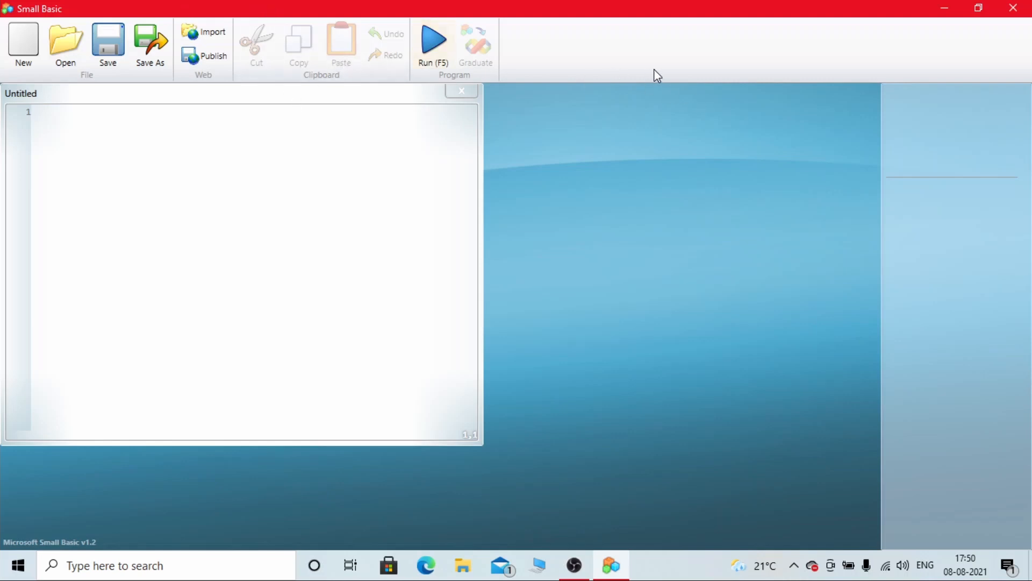
pyautogui.moveTo(674, 59)
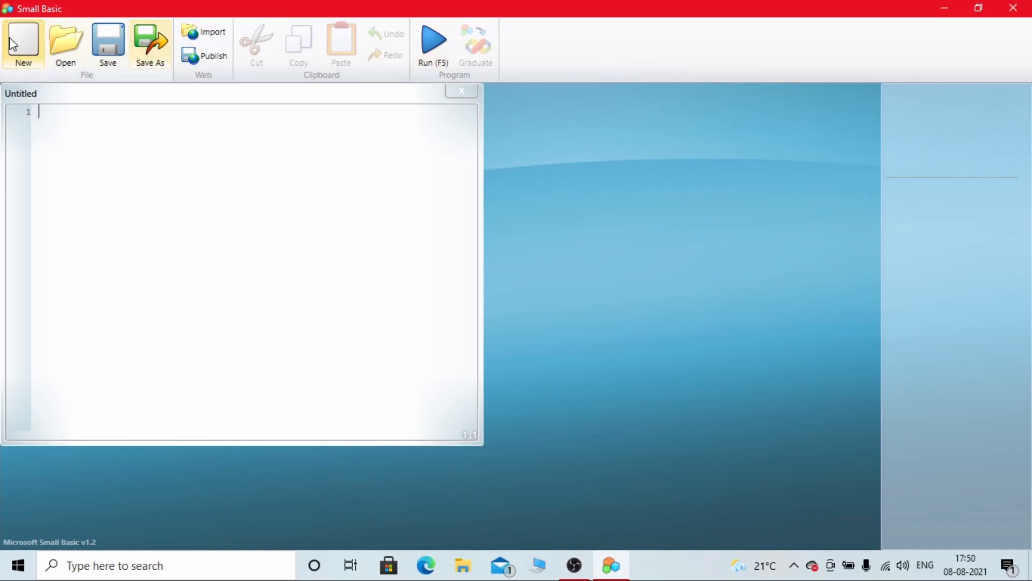
pyautogui.moveTo(213, 40)
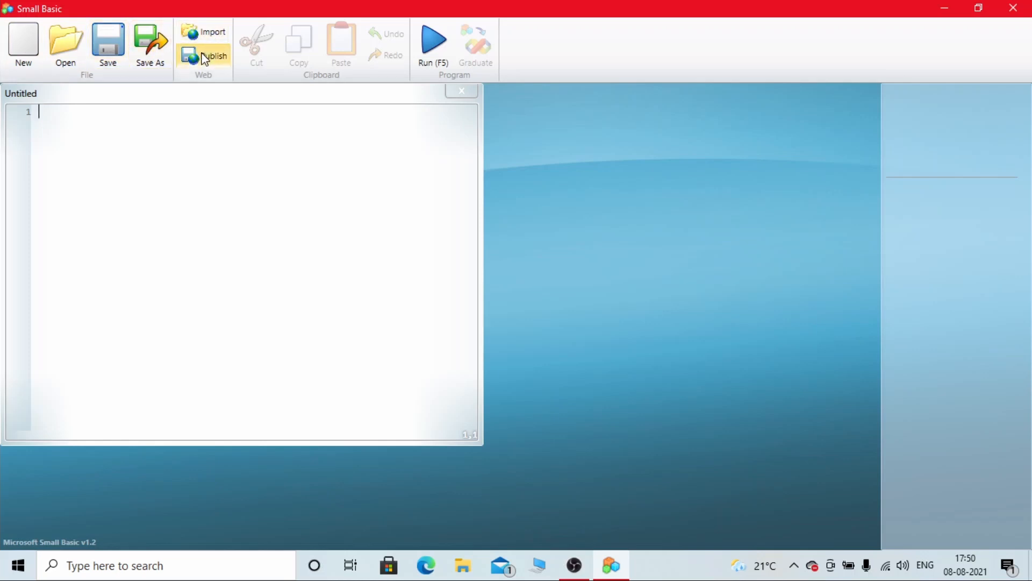
pyautogui.moveTo(199, 228)
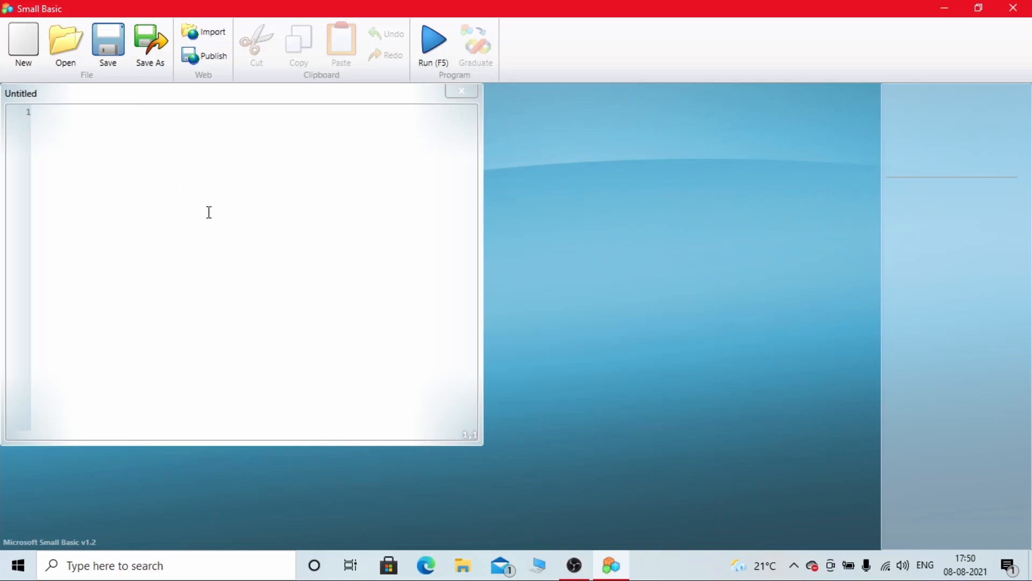
pyautogui.moveTo(199, 189)
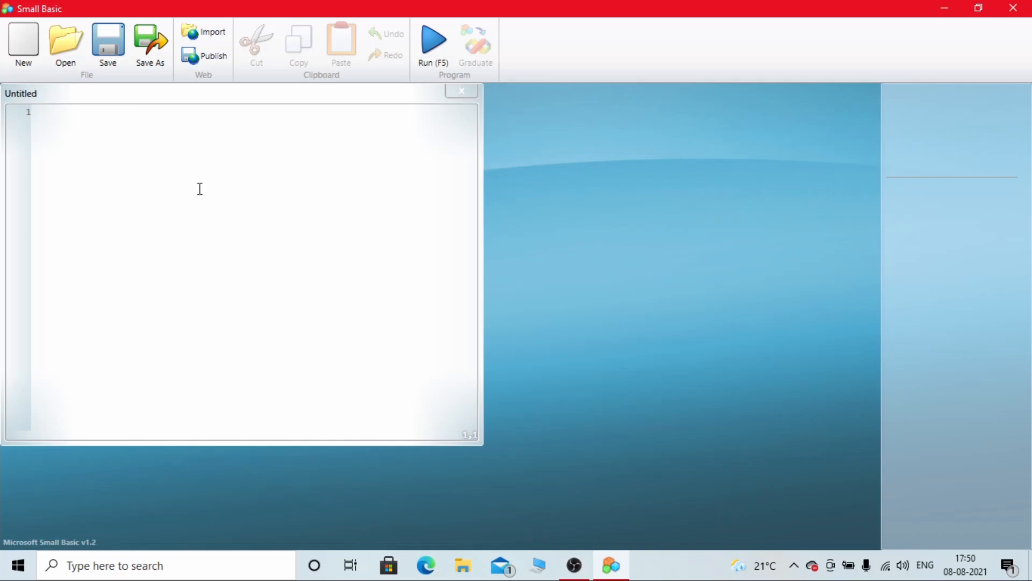
pyautogui.moveTo(957, 228)
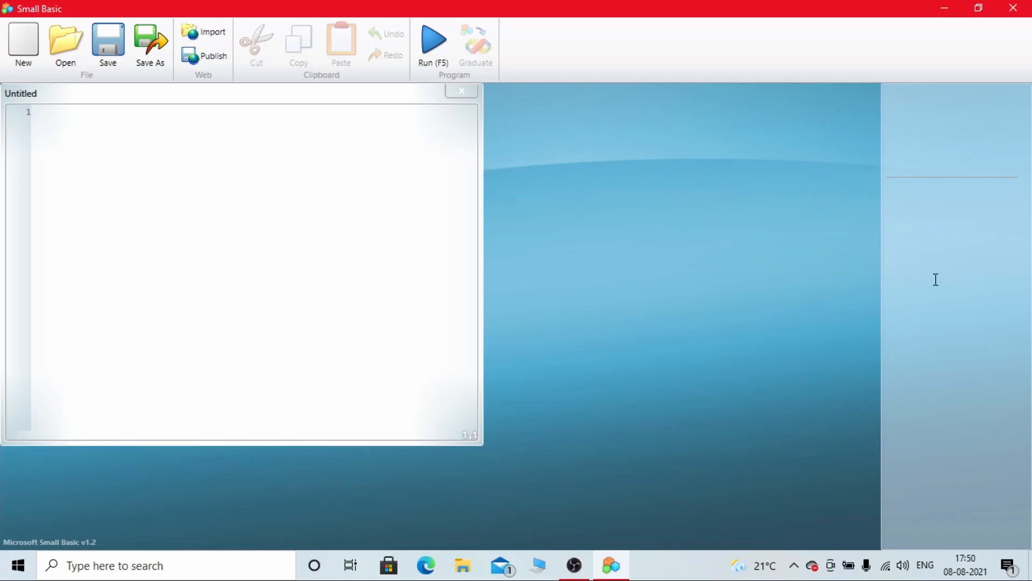
pyautogui.moveTo(917, 198)
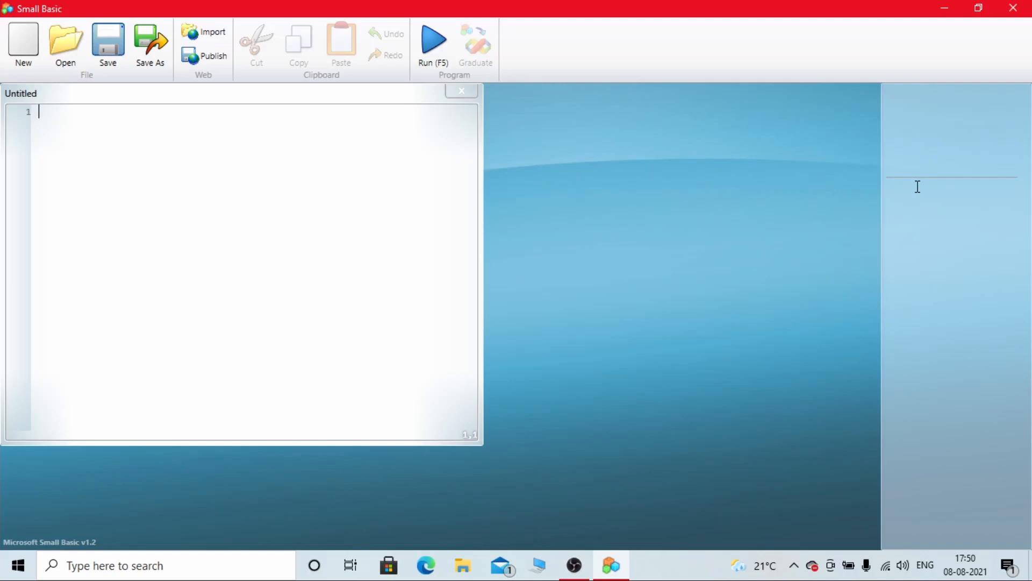
pyautogui.moveTo(646, 342)
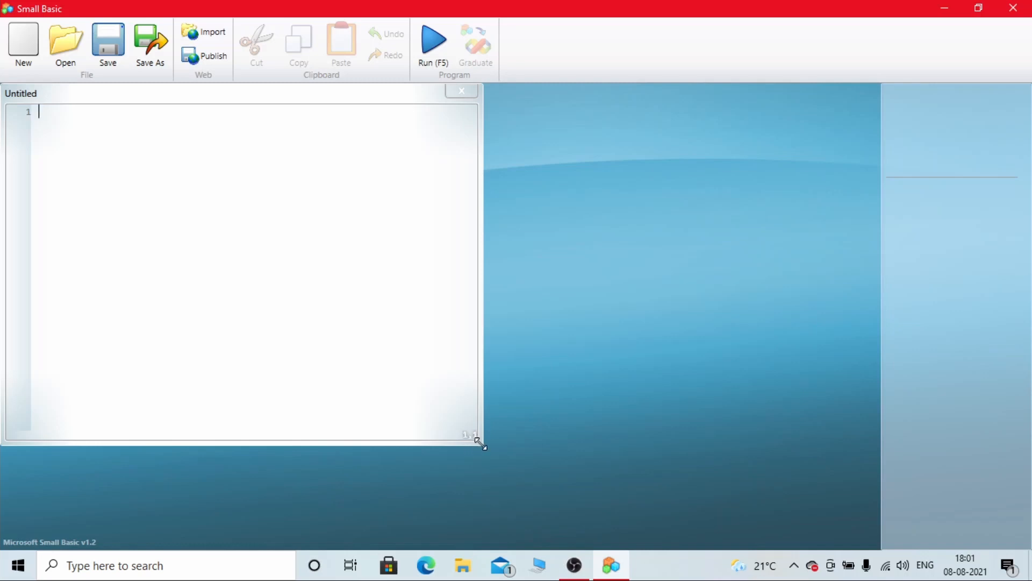
# Enlarge the code editor and write line 1 as TextWindow.Write("avni")
pyautogui.moveTo(483, 446); pyautogui.dragTo(872, 547)
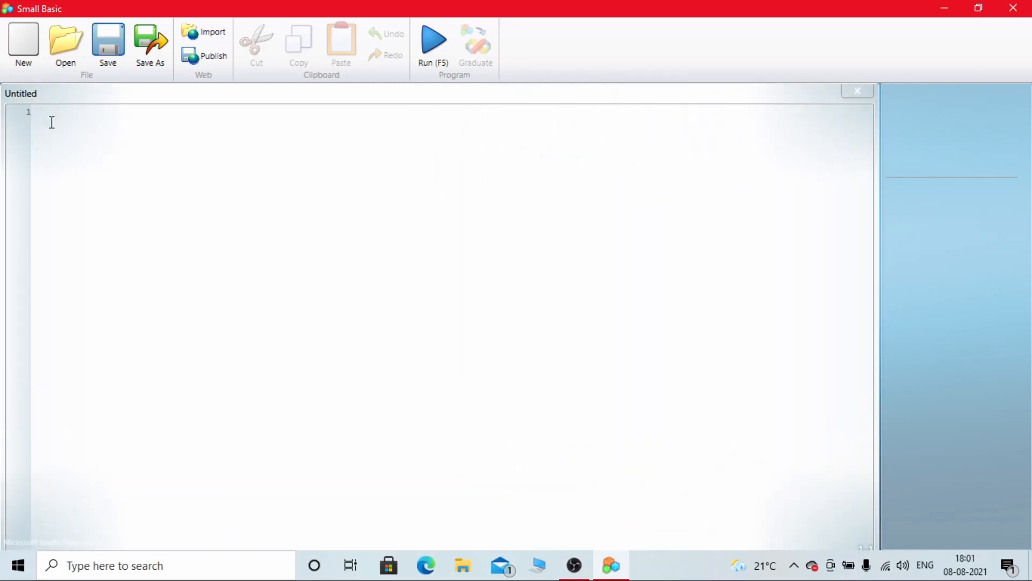
pyautogui.write('te')
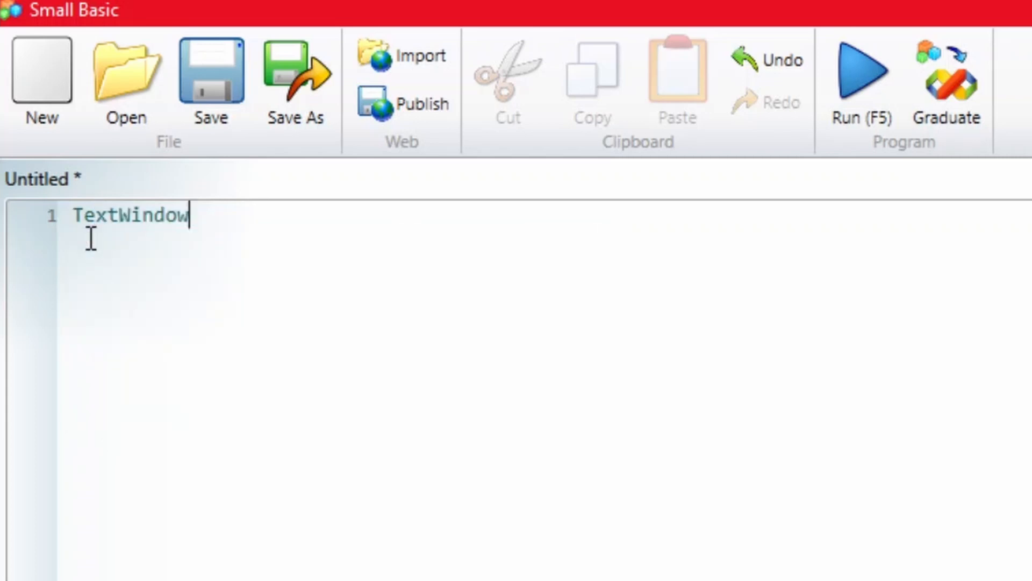
pyautogui.write('.Write')
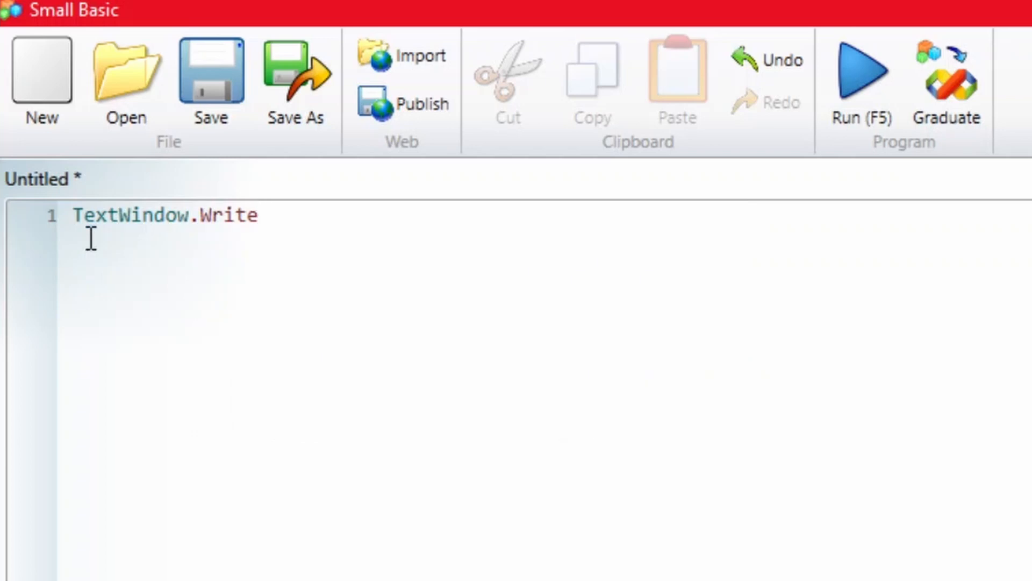
pyautogui.write('(')
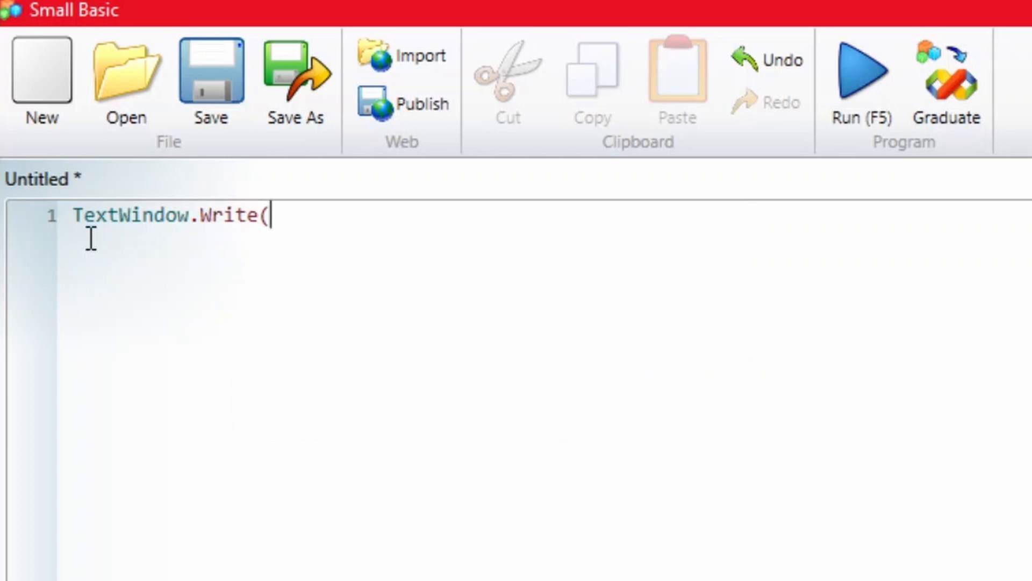
pyautogui.write(')')
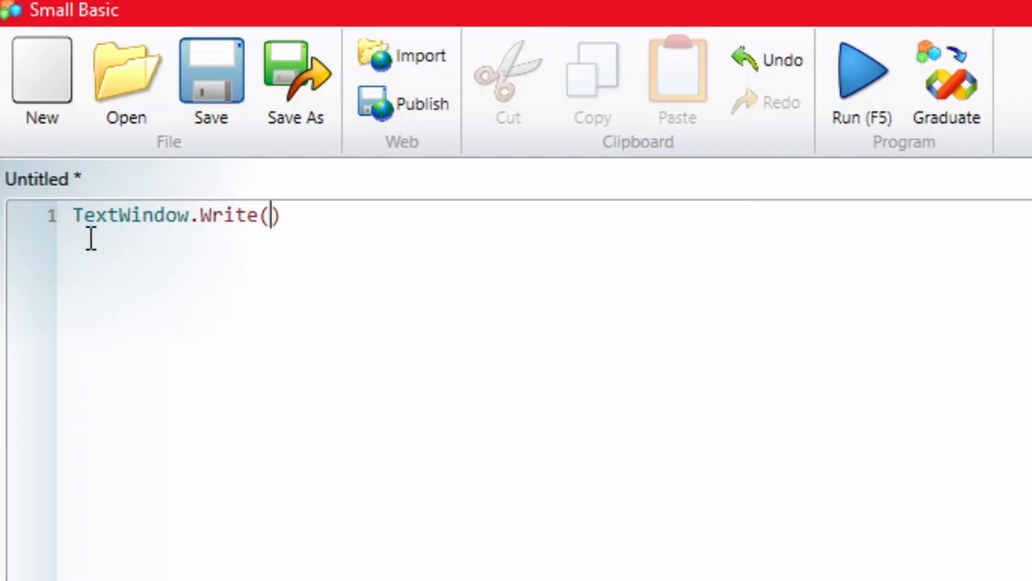
pyautogui.write('"')
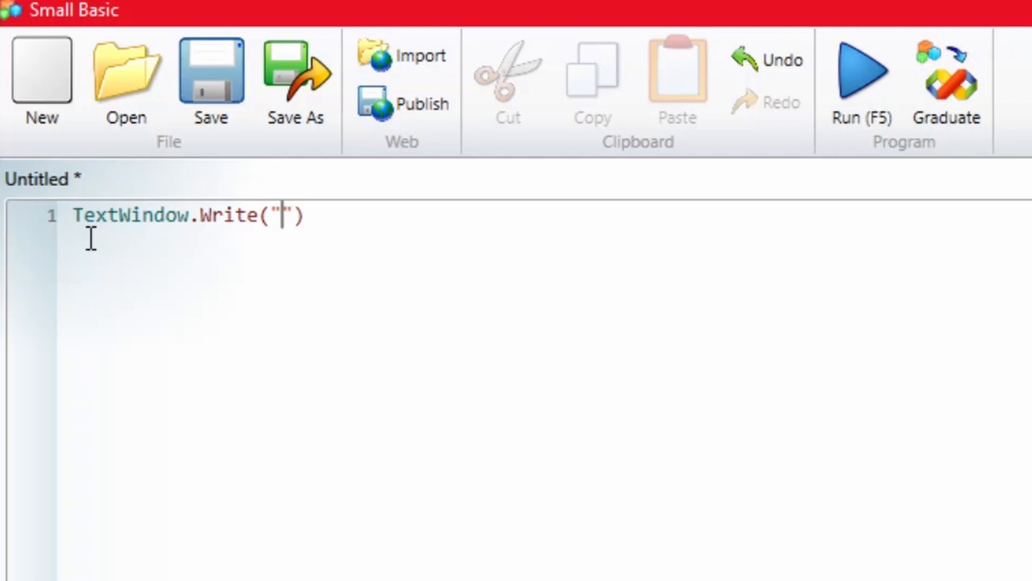
pyautogui.write('avni')
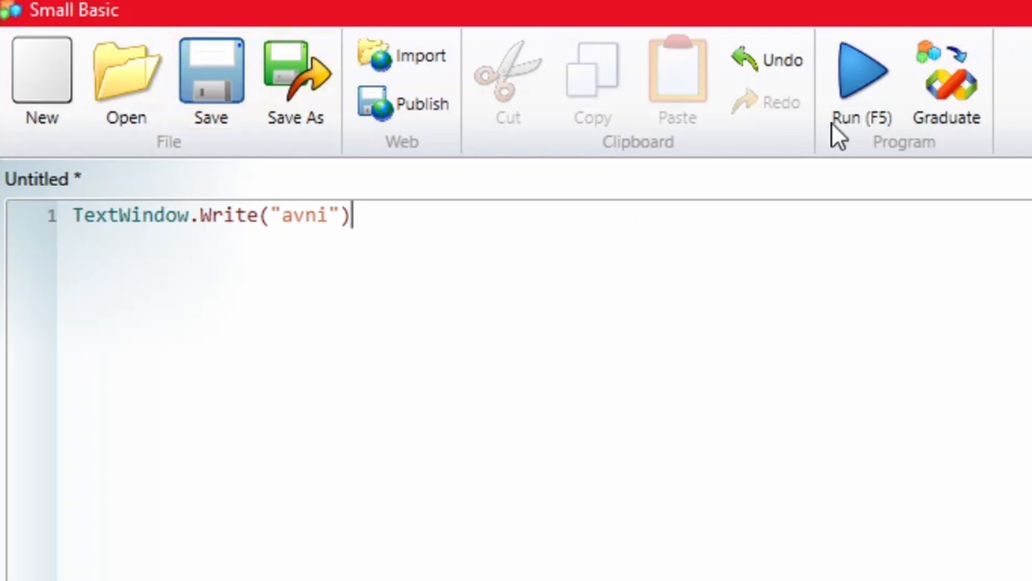
pyautogui.click(860, 73)
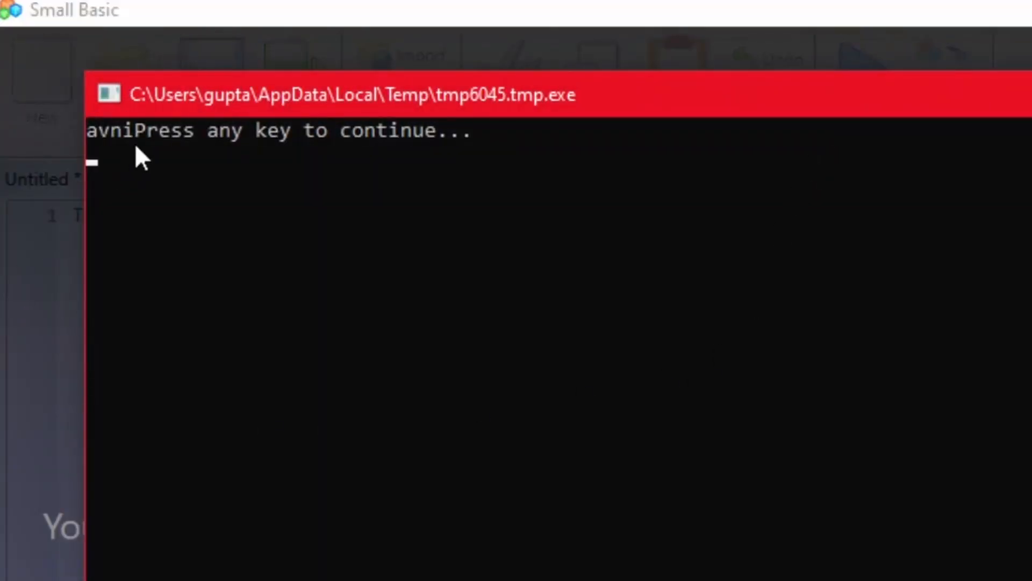
pyautogui.moveTo(365, 110)
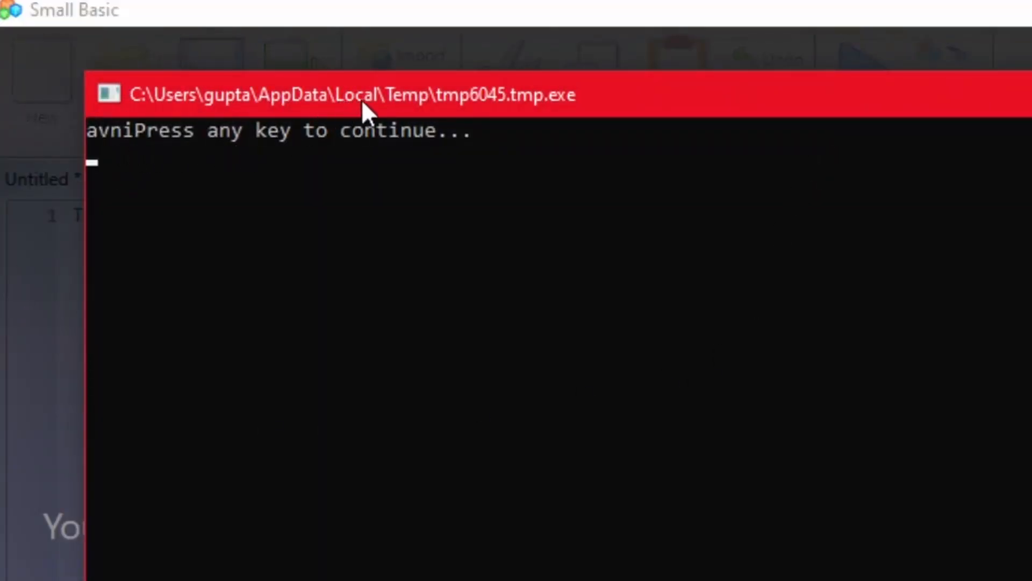
pyautogui.moveTo(223, 279)
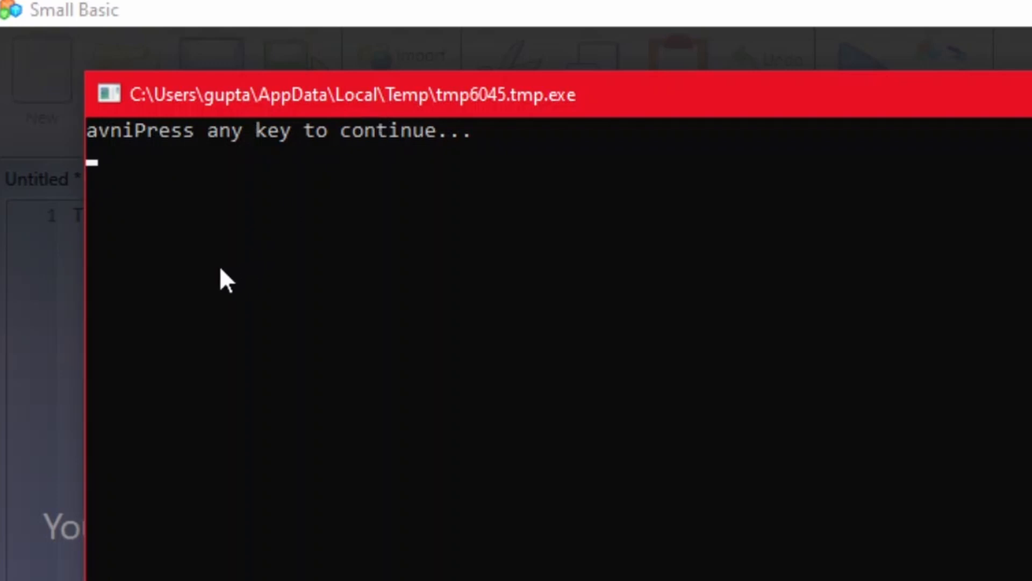
pyautogui.moveTo(177, 203)
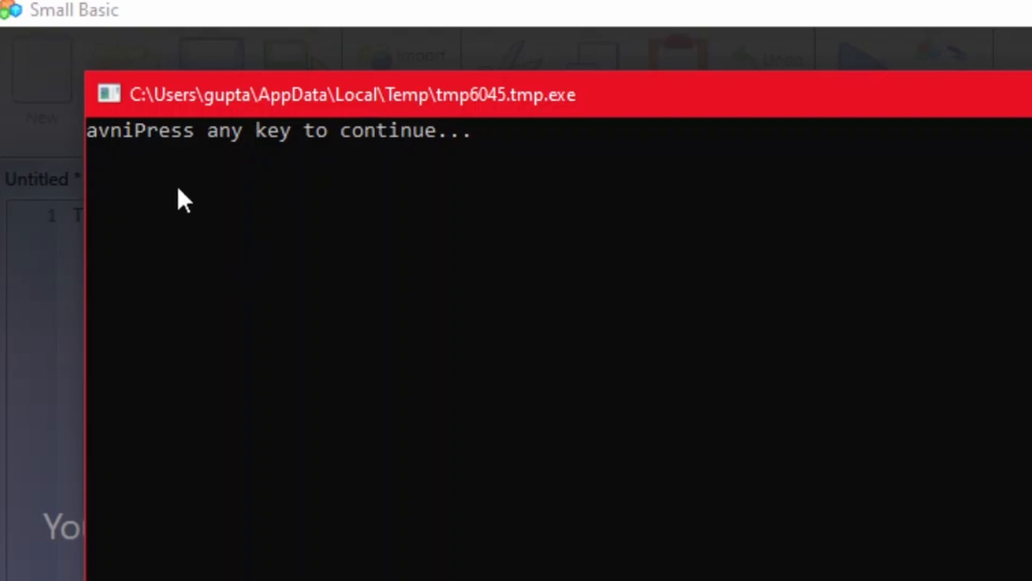
pyautogui.moveTo(154, 153)
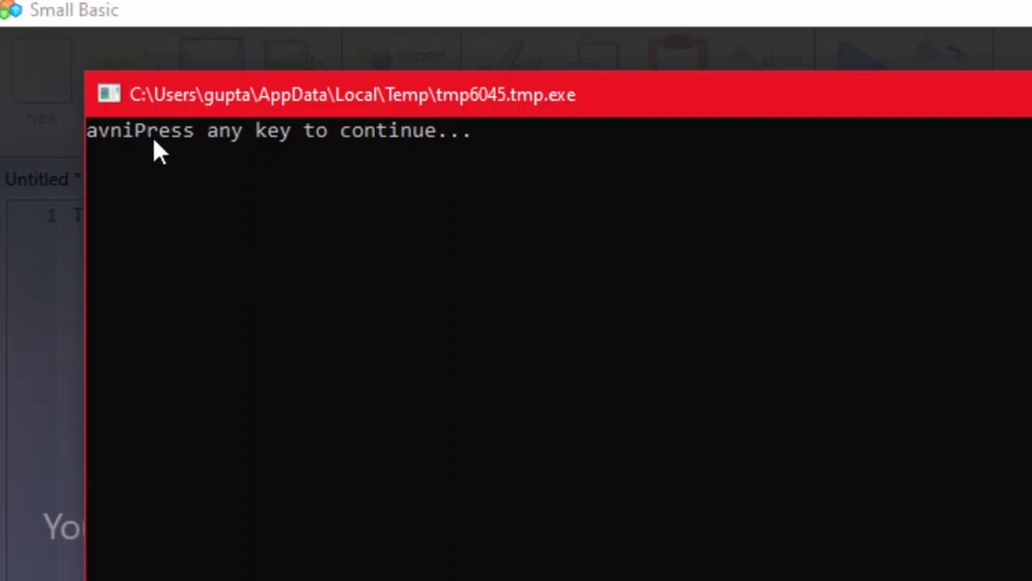
pyautogui.moveTo(314, 151)
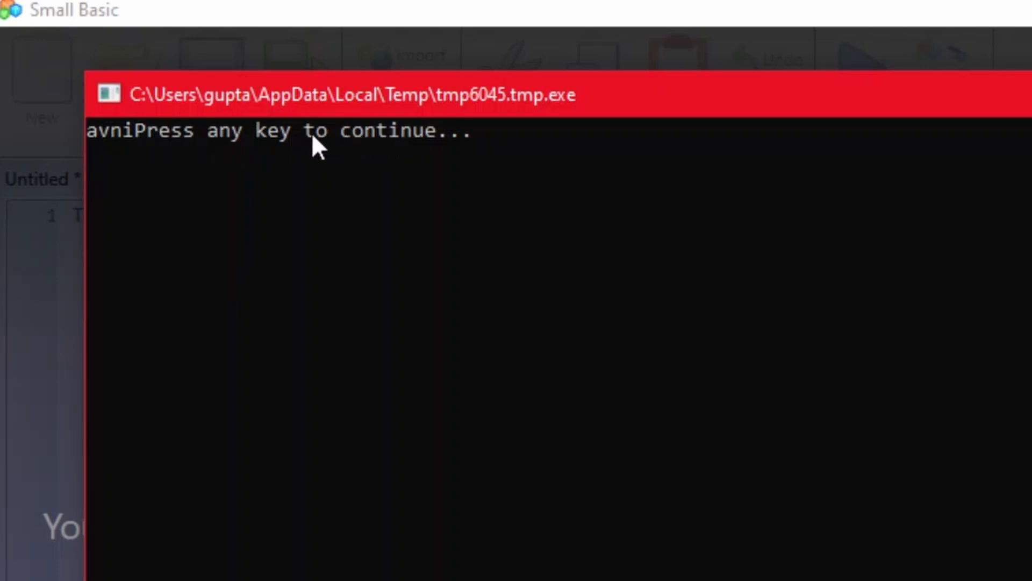
pyautogui.moveTo(121, 57)
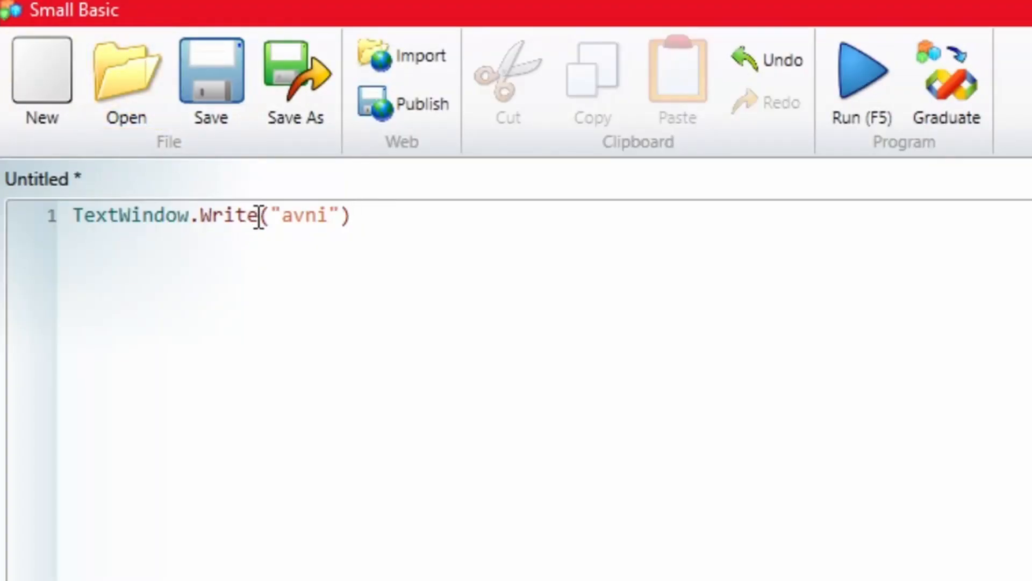
pyautogui.moveTo(278, 321)
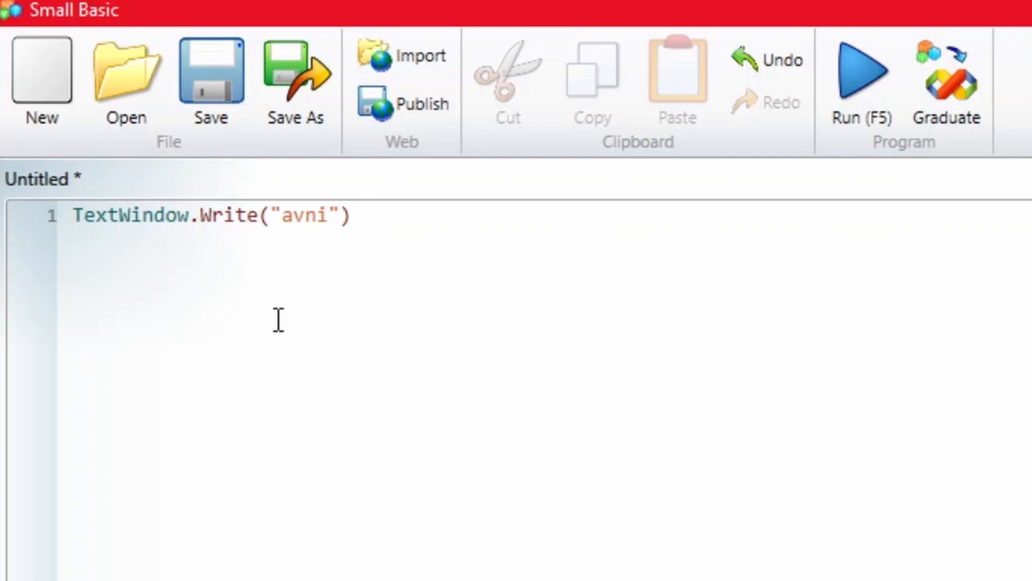
# Change Write to Writeline, run the program, and close the console after checking avni
pyautogui.write('line')
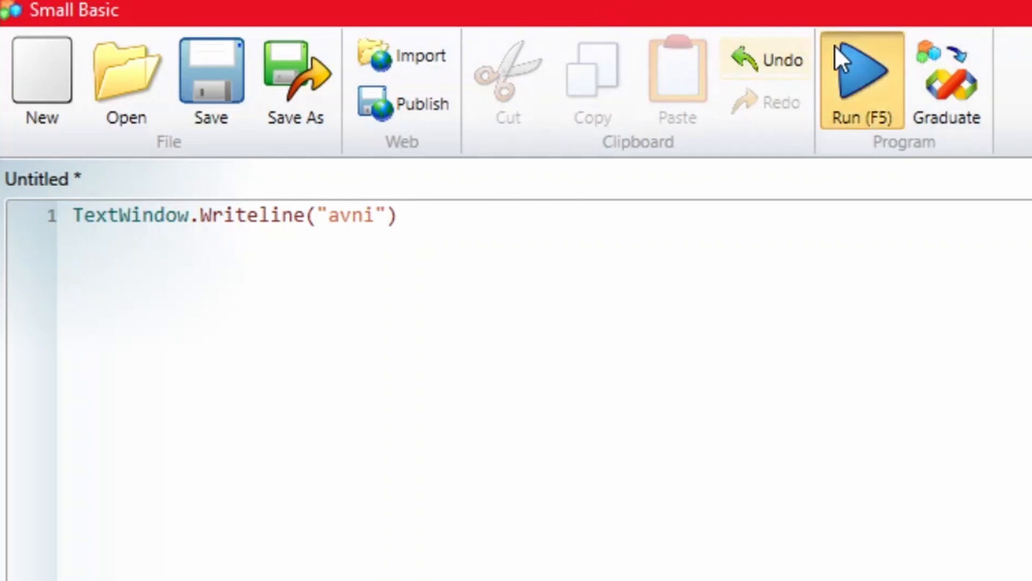
pyautogui.click(861, 70)
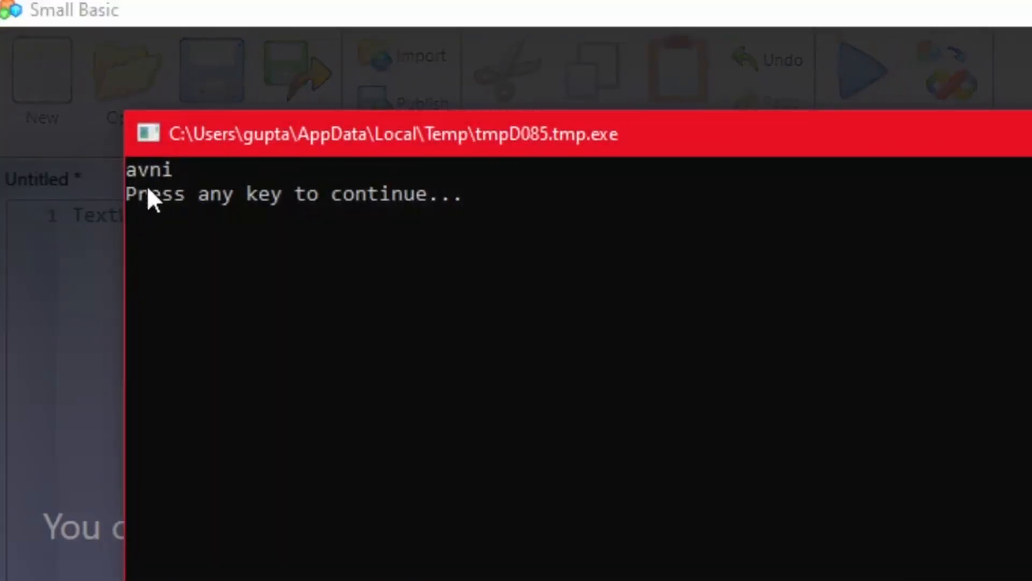
pyautogui.moveTo(207, 220)
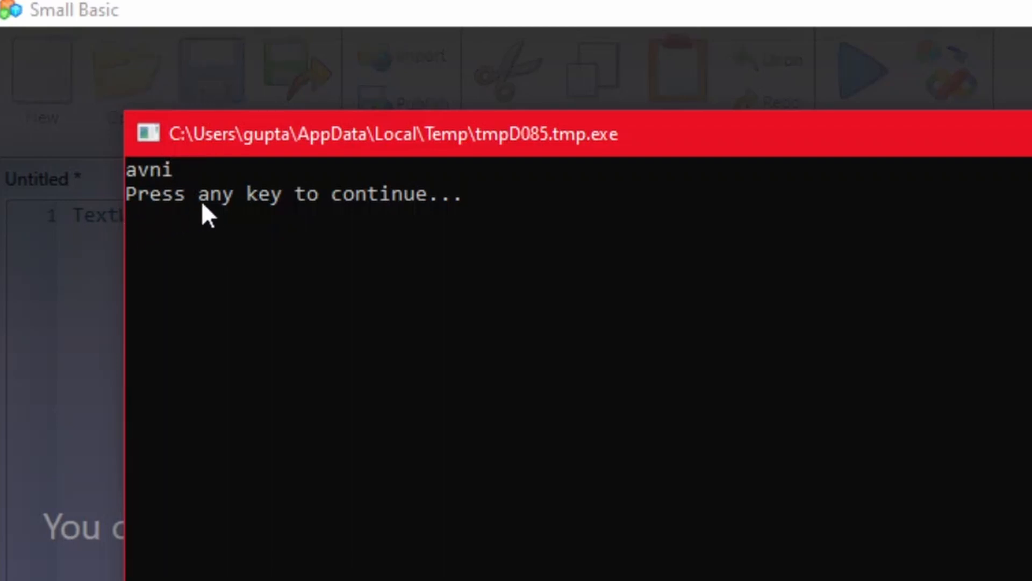
pyautogui.moveTo(375, 243)
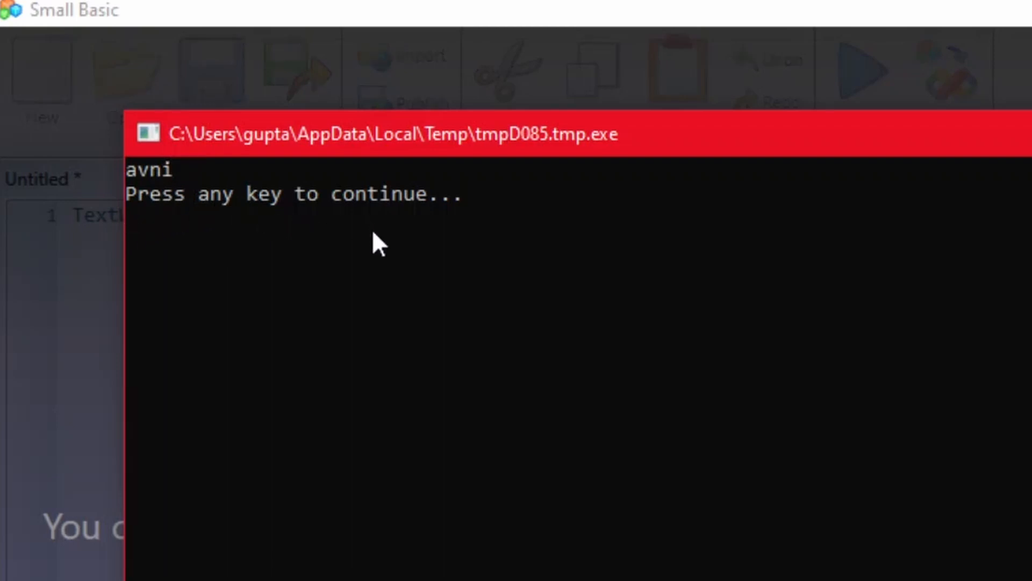
pyautogui.press('enter')
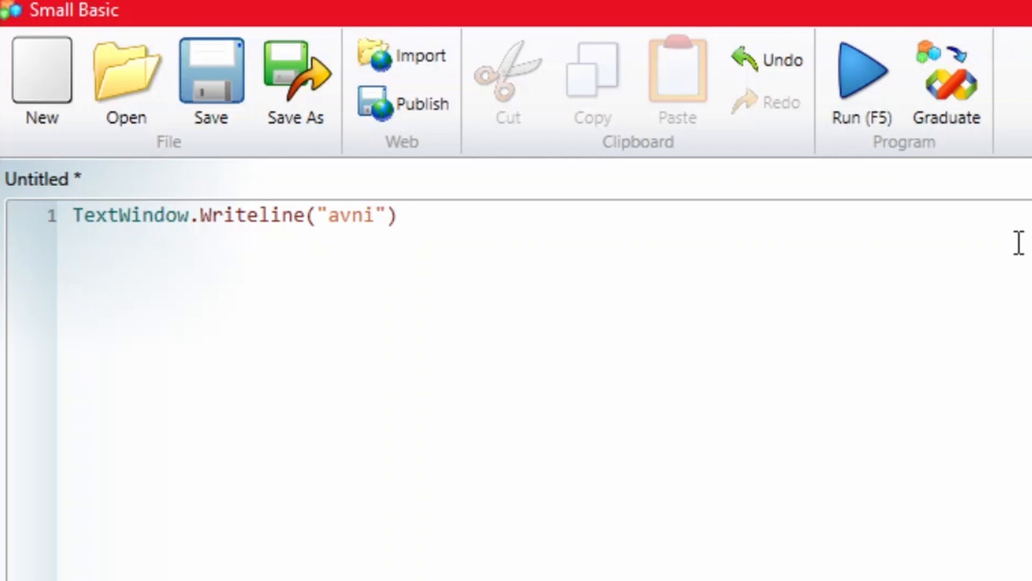
# Insert TextWindow.BackgroundColor="blue" as a new first line above the Writeline call
pyautogui.press('Enter')
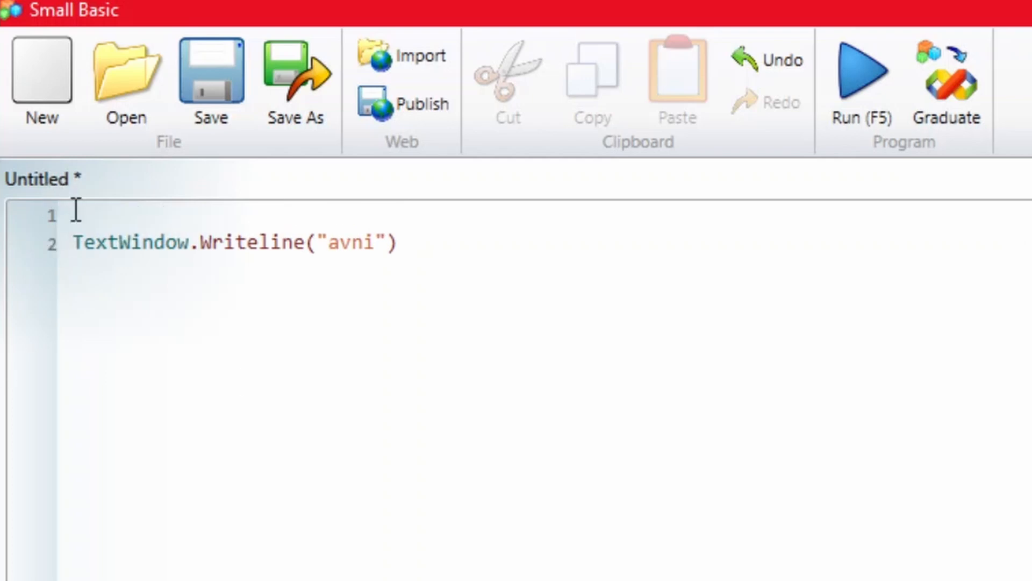
pyautogui.write('te')
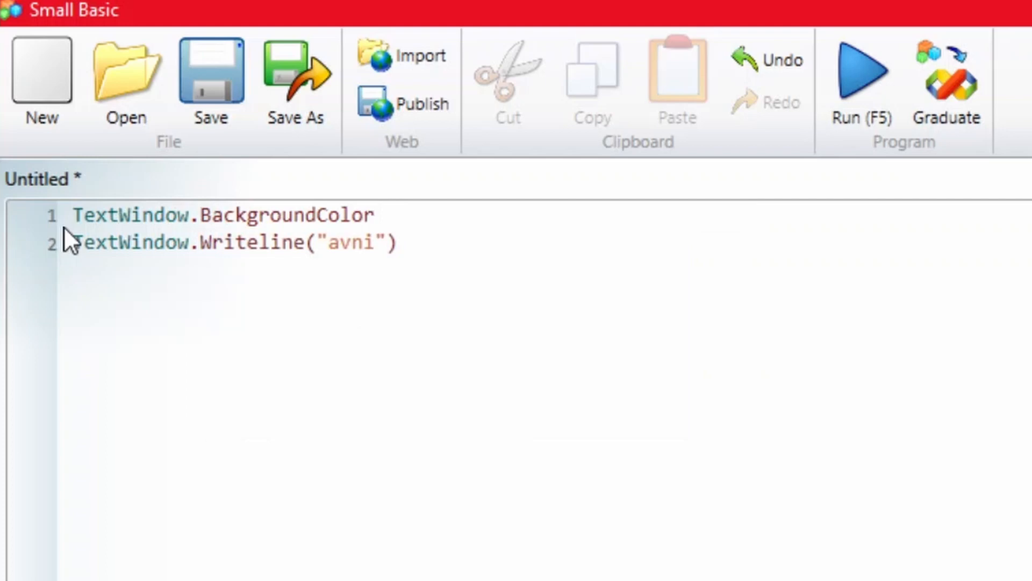
pyautogui.write('=')
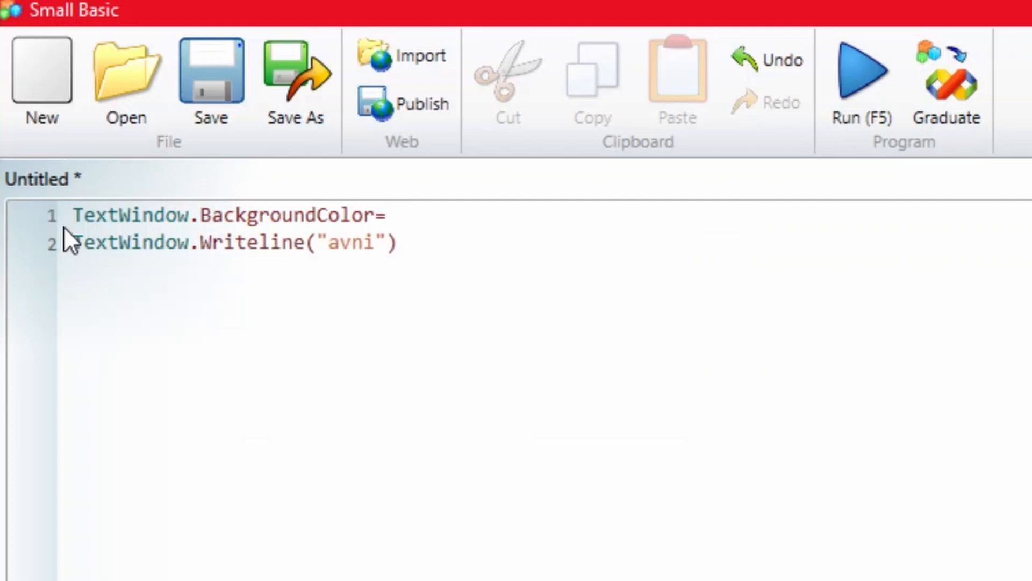
pyautogui.write('bl')
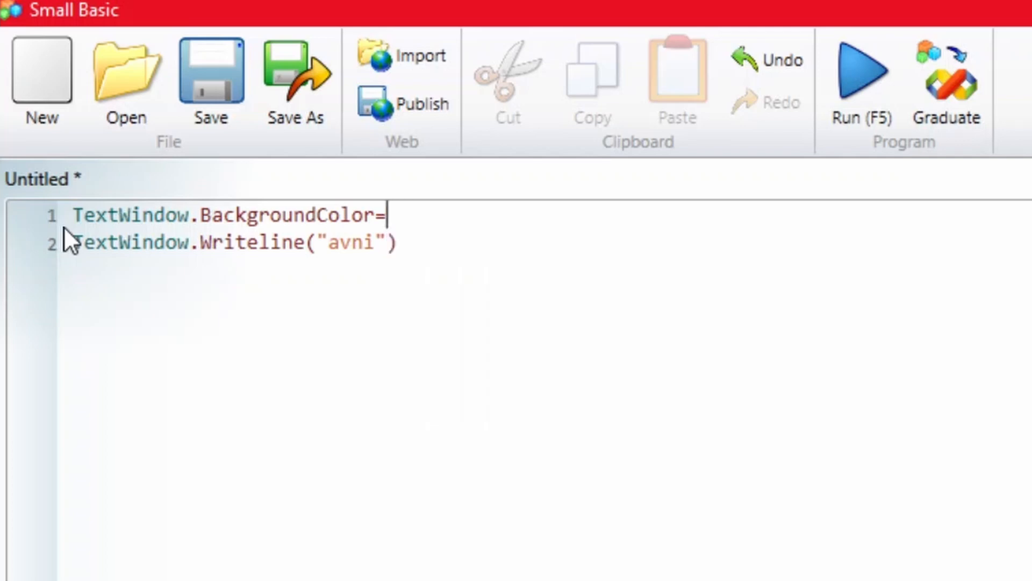
pyautogui.write('""')
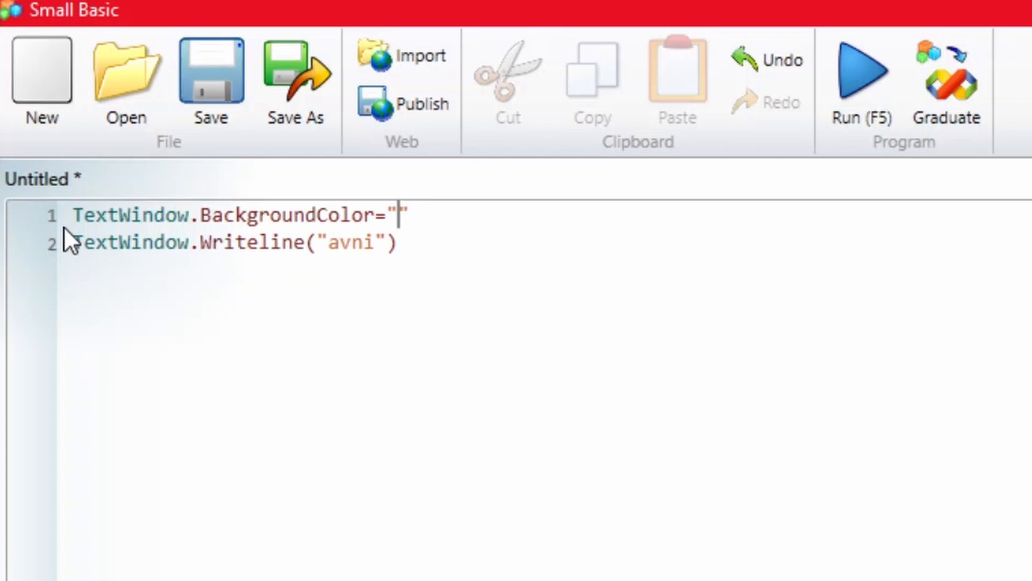
pyautogui.write('blu')
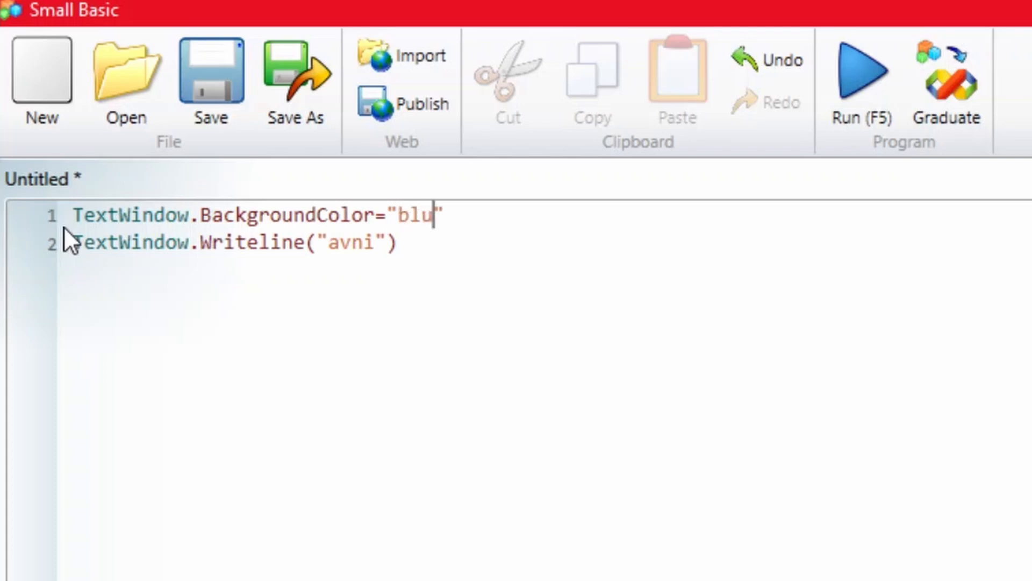
pyautogui.write('e')
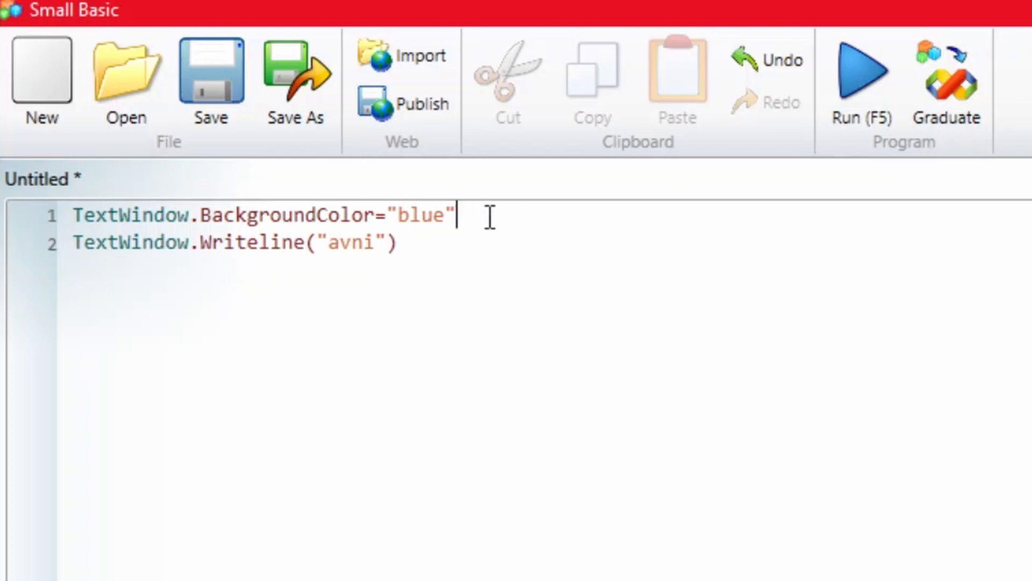
pyautogui.moveTo(515, 224)
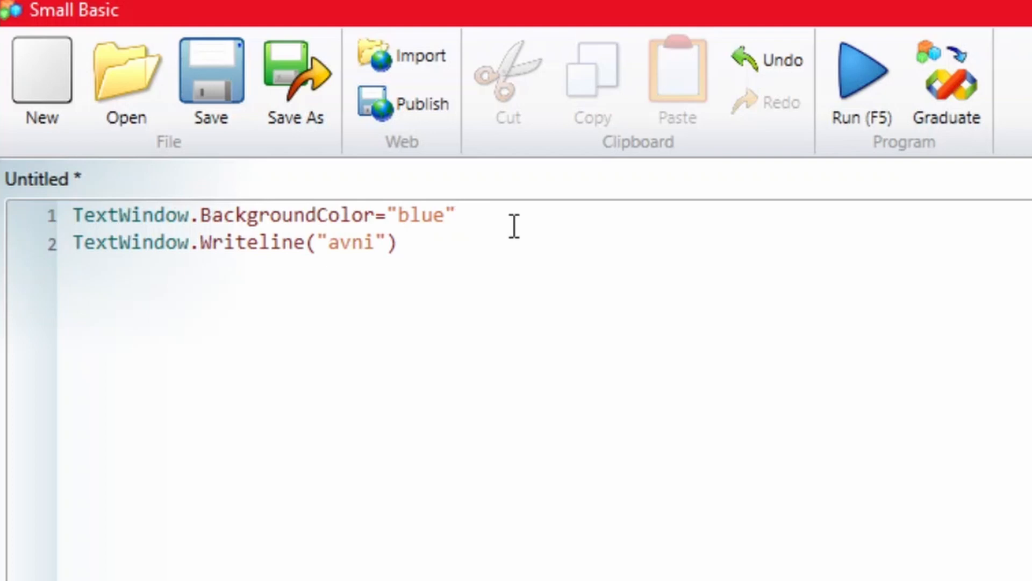
# Add TextWindow.ForegroundColor="white" as line 2 below the background colour line
pyautogui.press('Enter')
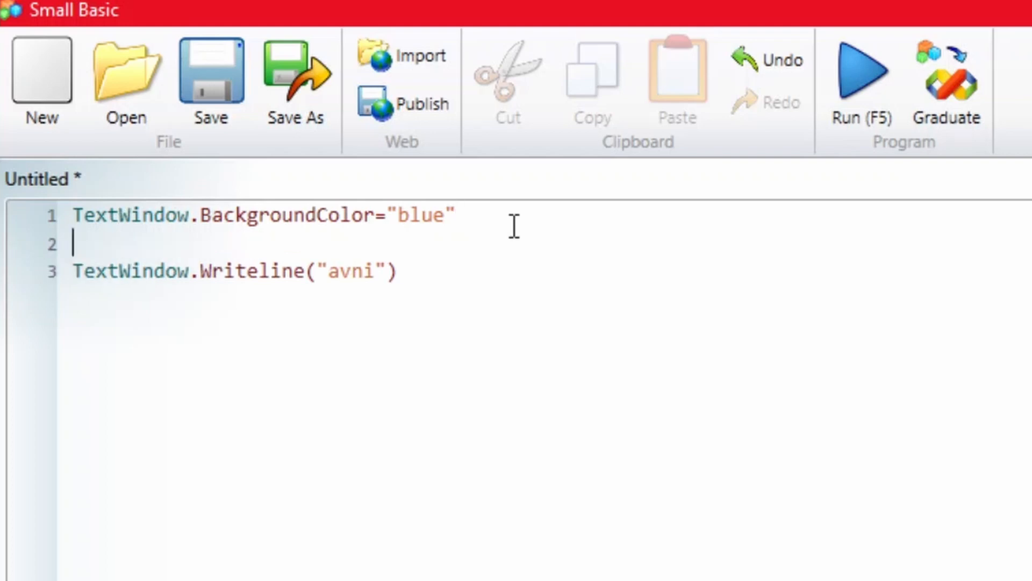
pyautogui.write('te')
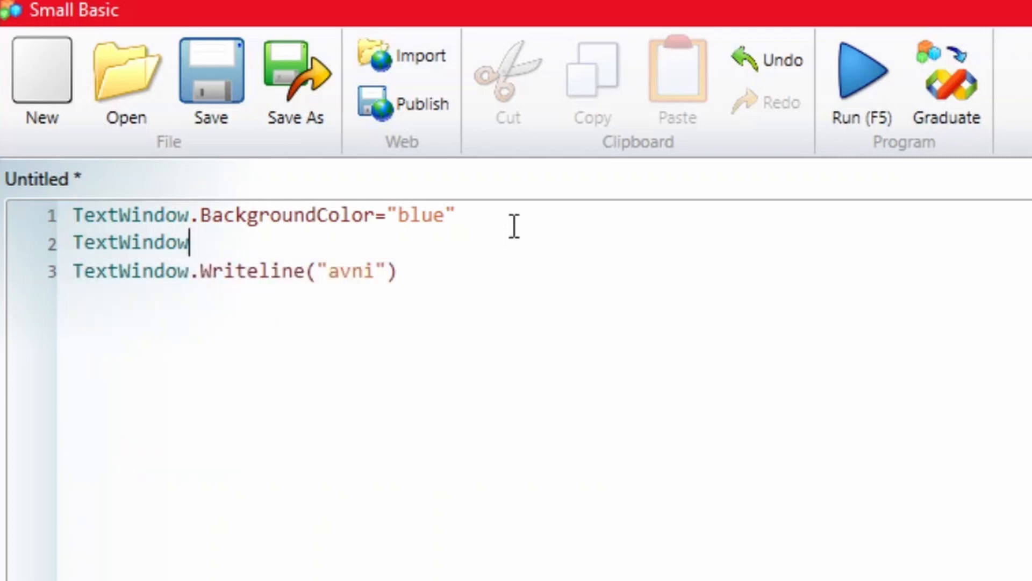
pyautogui.write('.')
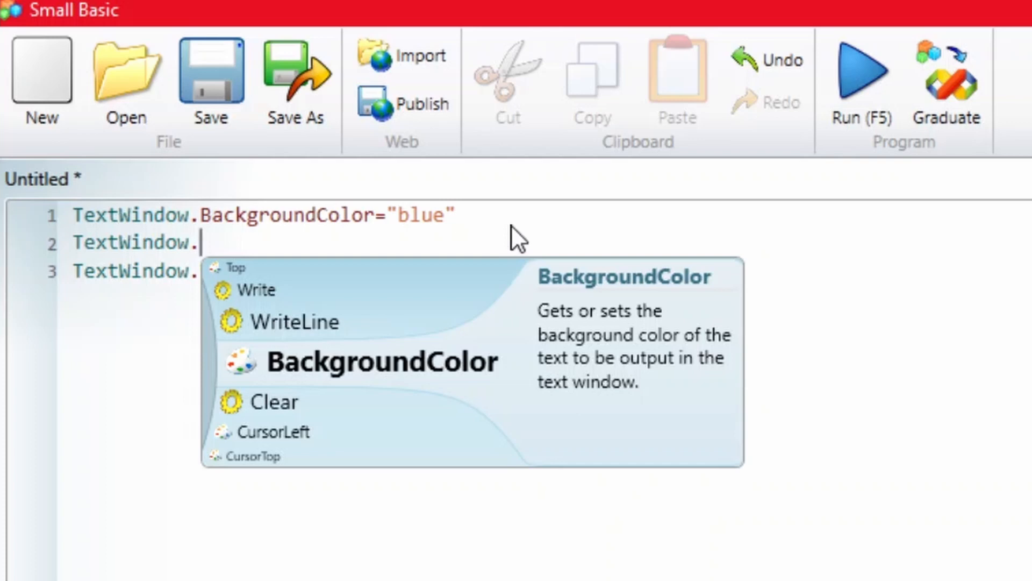
pyautogui.write('f')
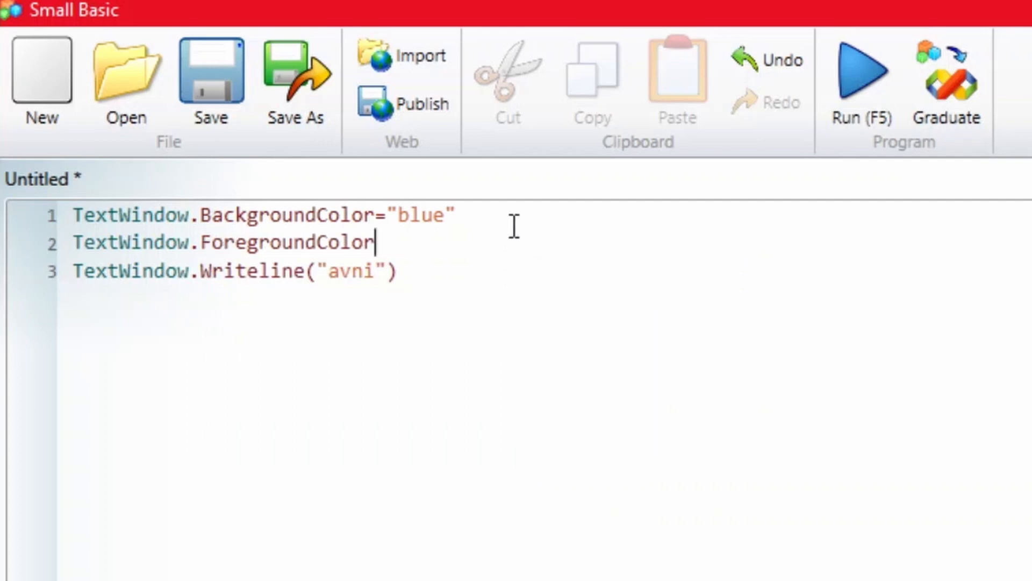
pyautogui.write('=')
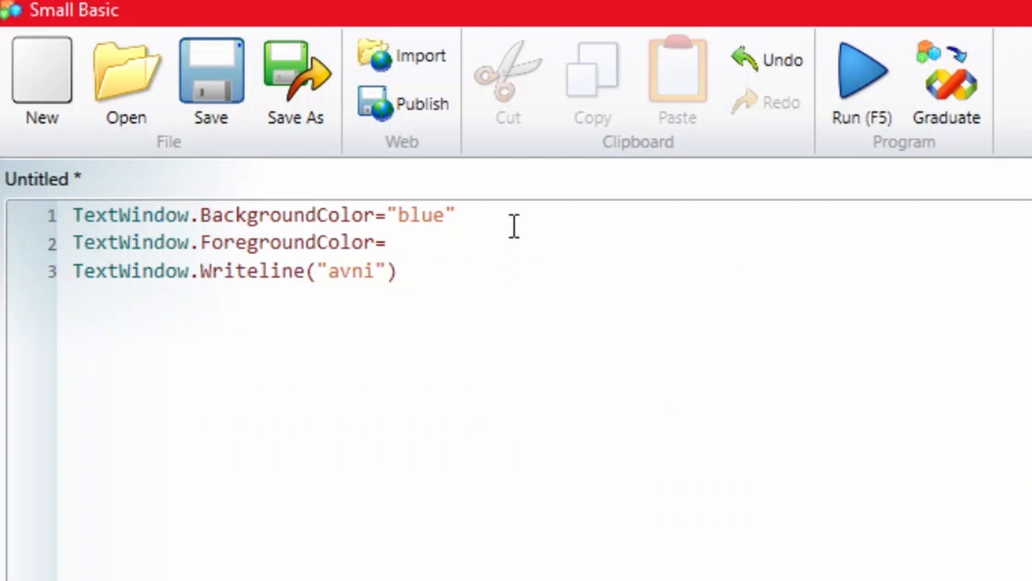
pyautogui.write('""')
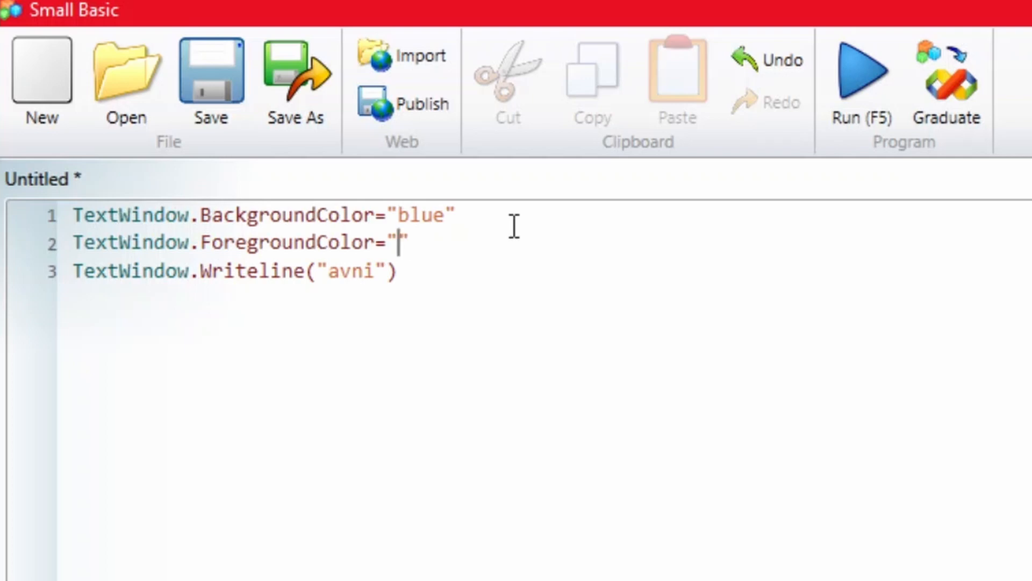
pyautogui.write('whit')
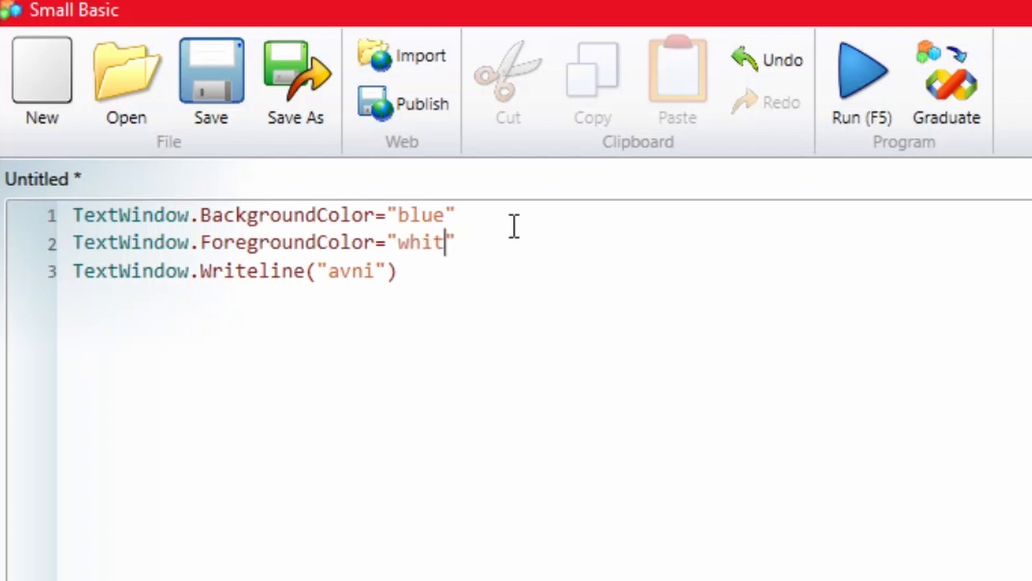
pyautogui.write('e"')
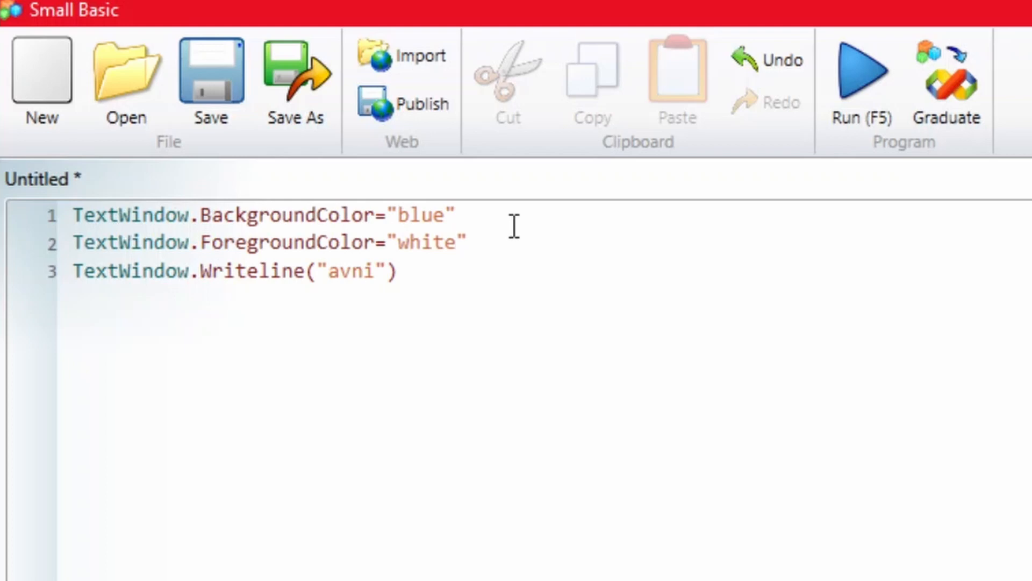
pyautogui.moveTo(711, 153)
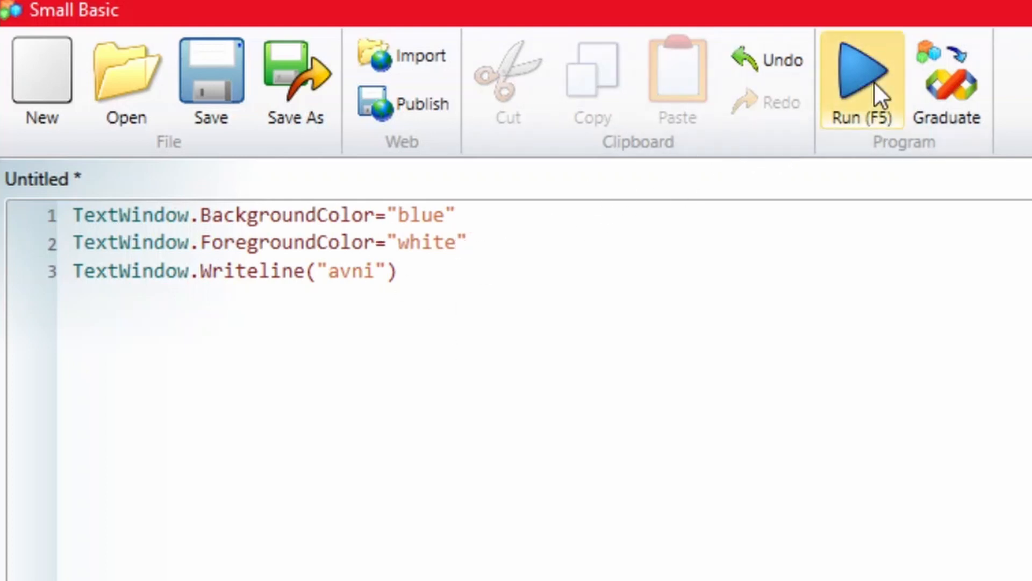
# Run the three-line program and view avni in the console window
pyautogui.click(856, 70)
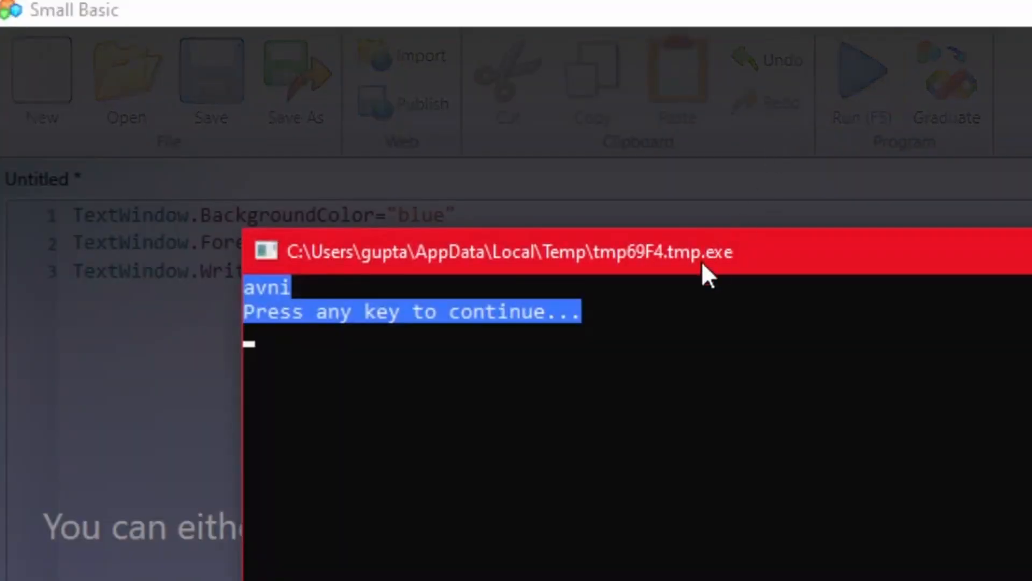
pyautogui.moveTo(277, 295)
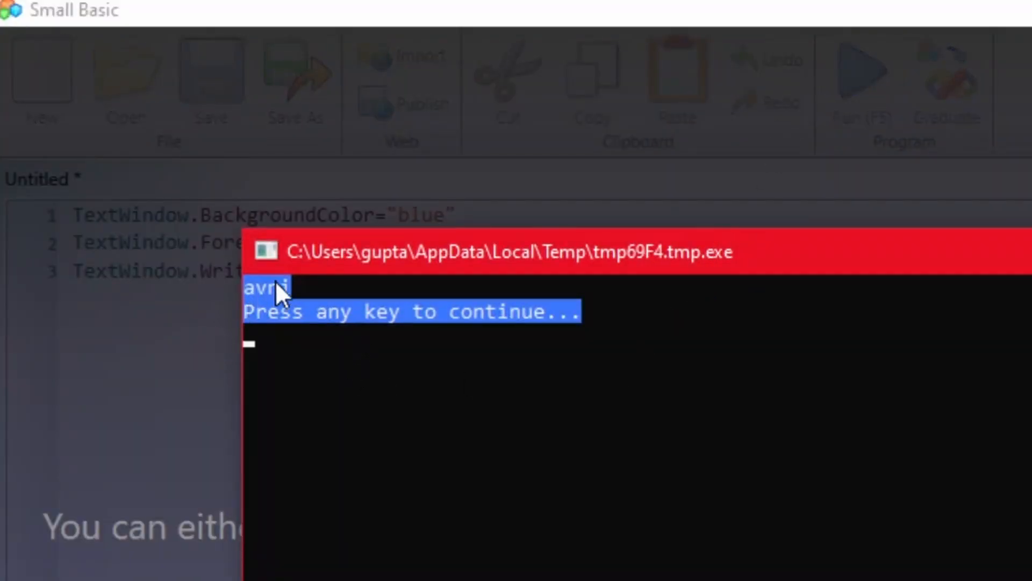
pyautogui.moveTo(482, 322)
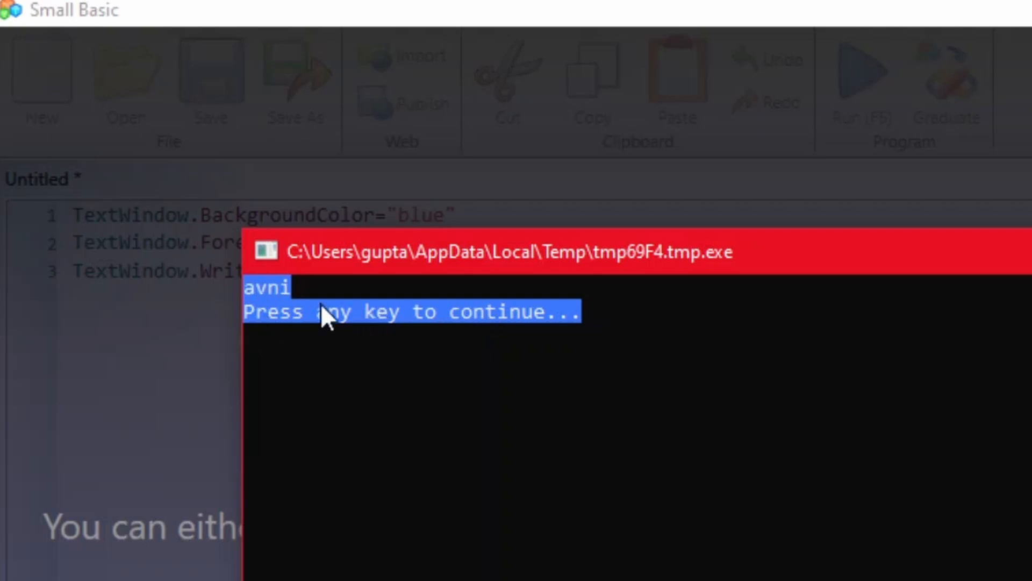
pyautogui.moveTo(532, 317)
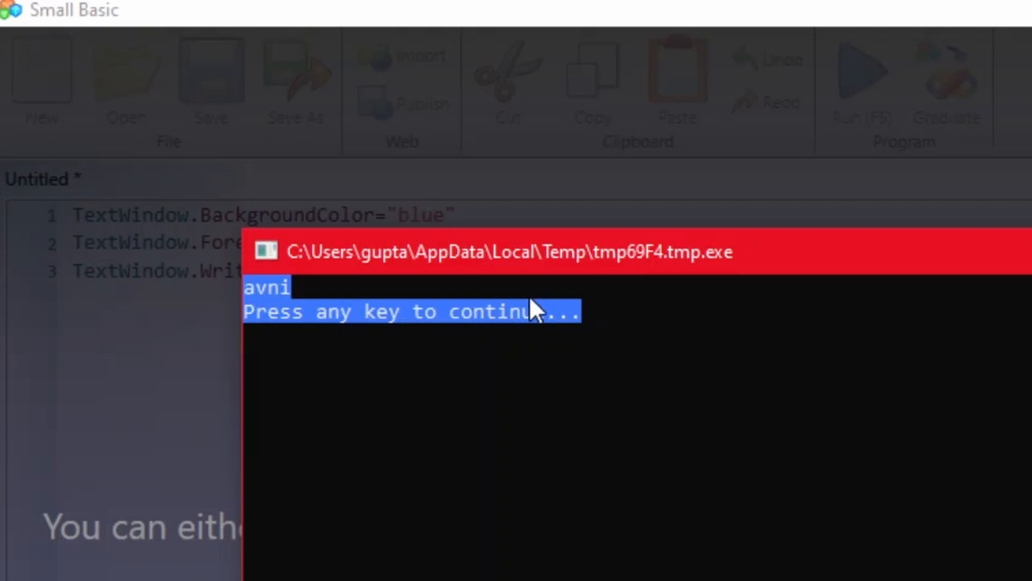
pyautogui.moveTo(298, 288)
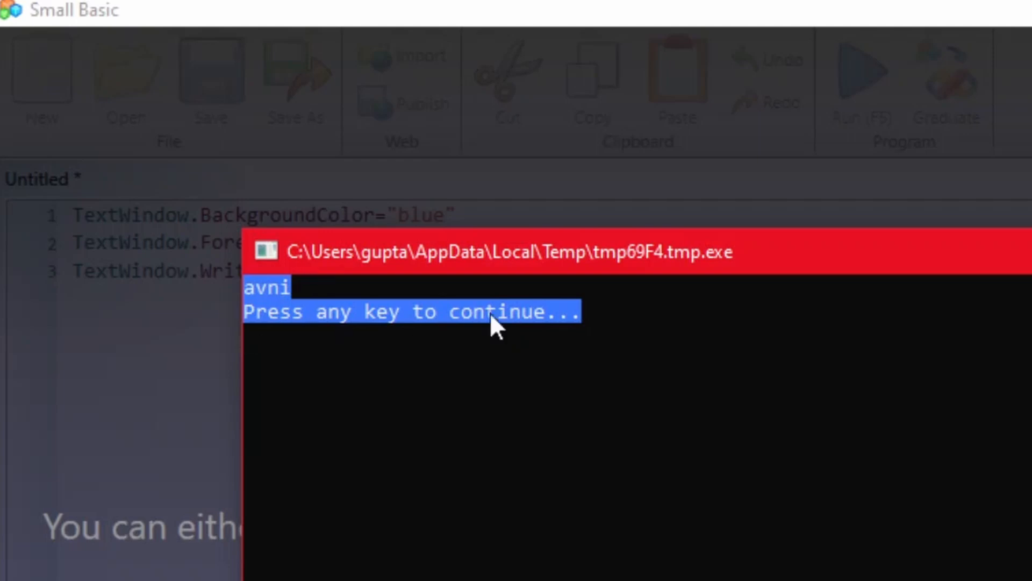
# Close the console and insert TextWindow.Clear() as line 3 before the Writeline call
pyautogui.press('enter')
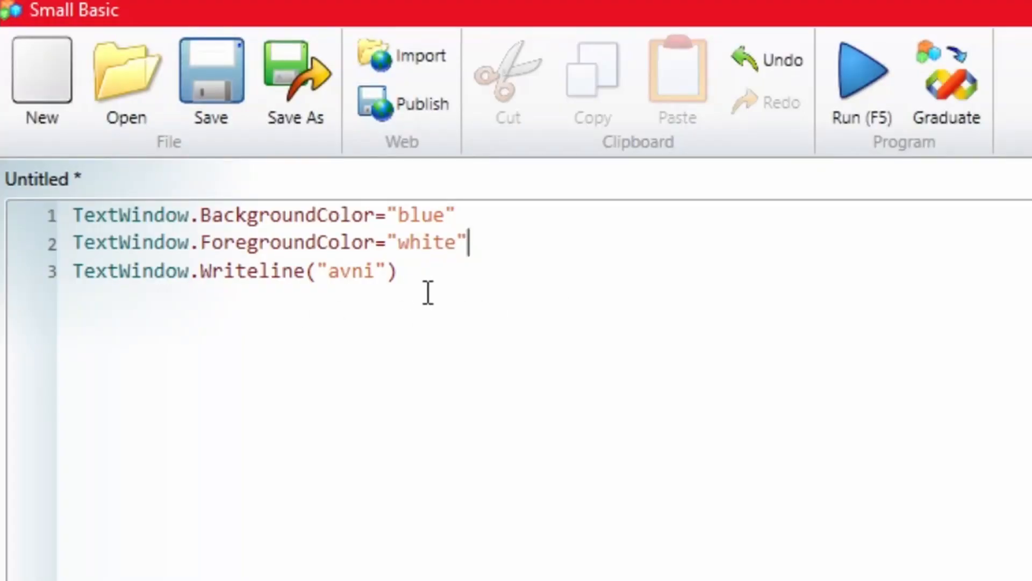
pyautogui.press('Enter')
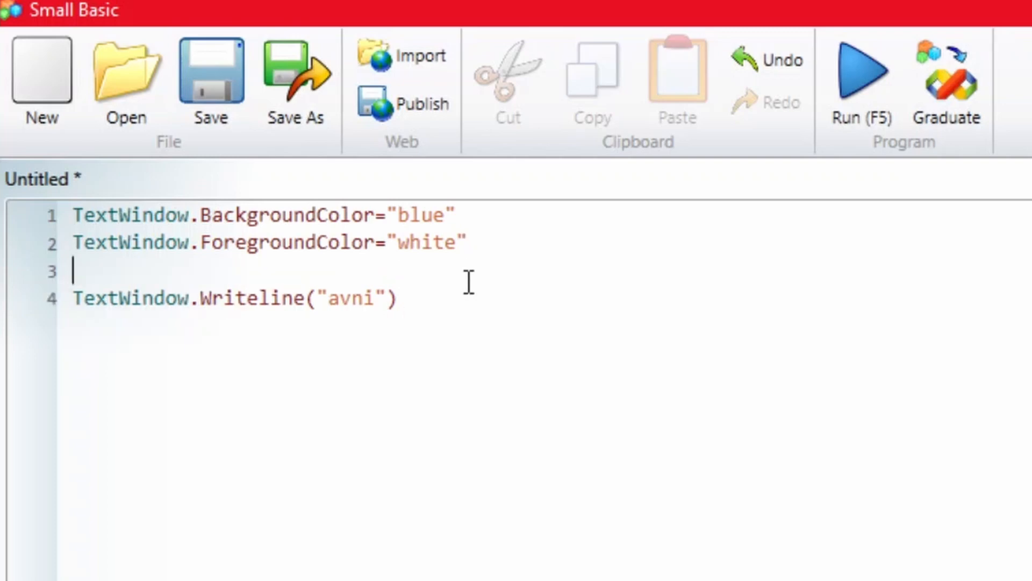
pyautogui.write('te')
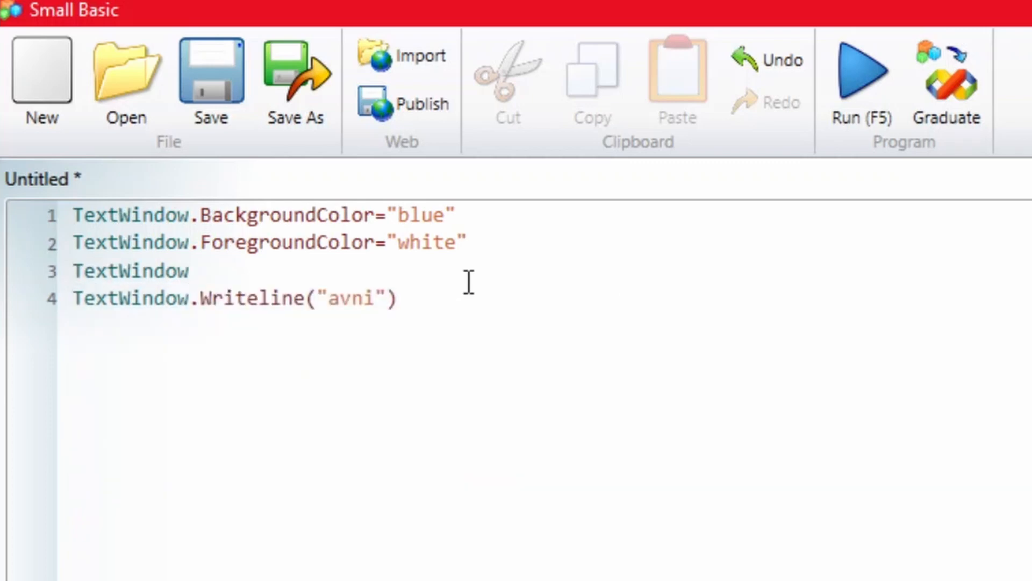
pyautogui.write('.Clear(')
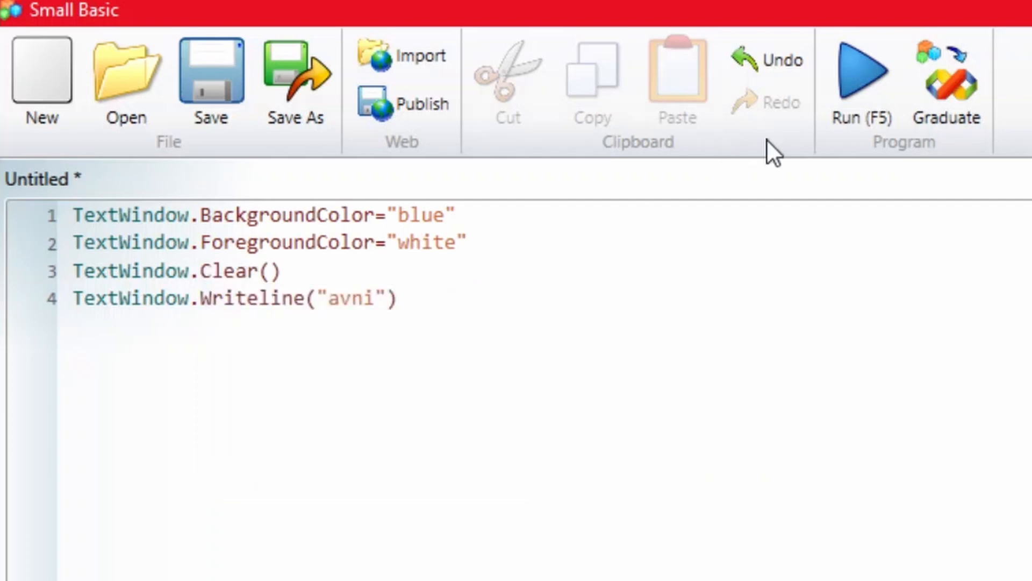
# Rerun the four-line program to see avni printed on a blue console background
pyautogui.click(861, 69)
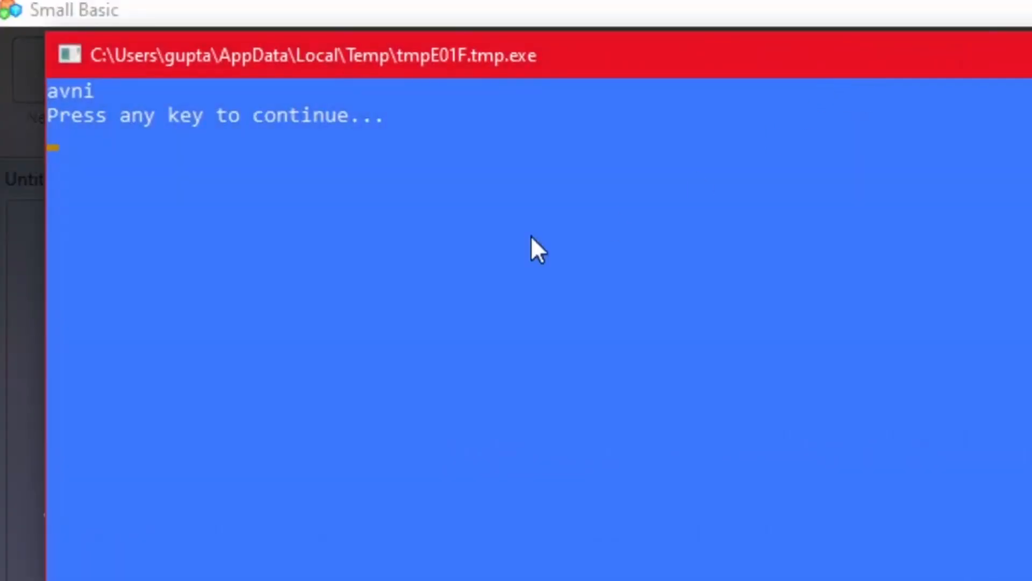
pyautogui.moveTo(508, 183)
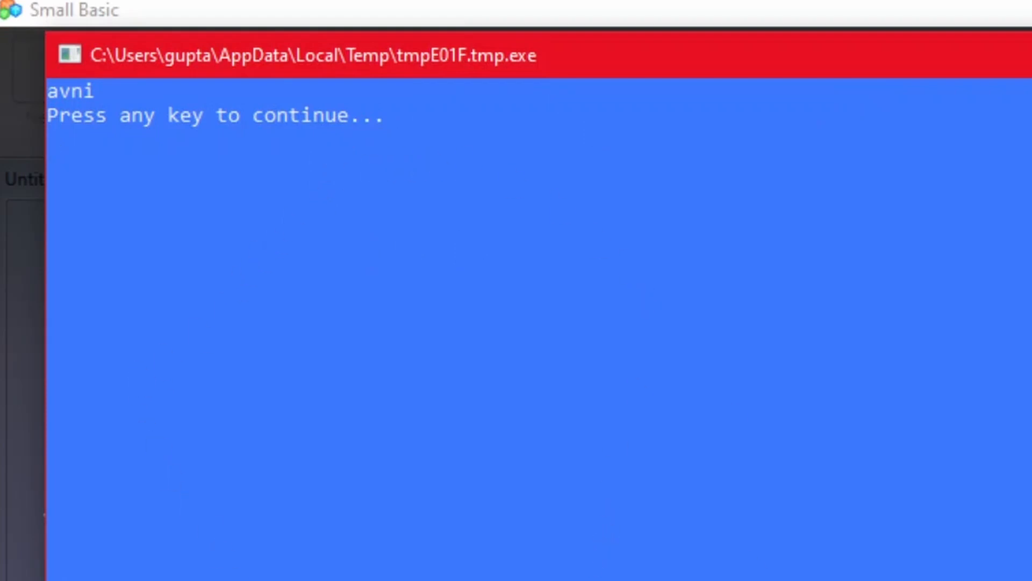
pyautogui.moveTo(65, 116)
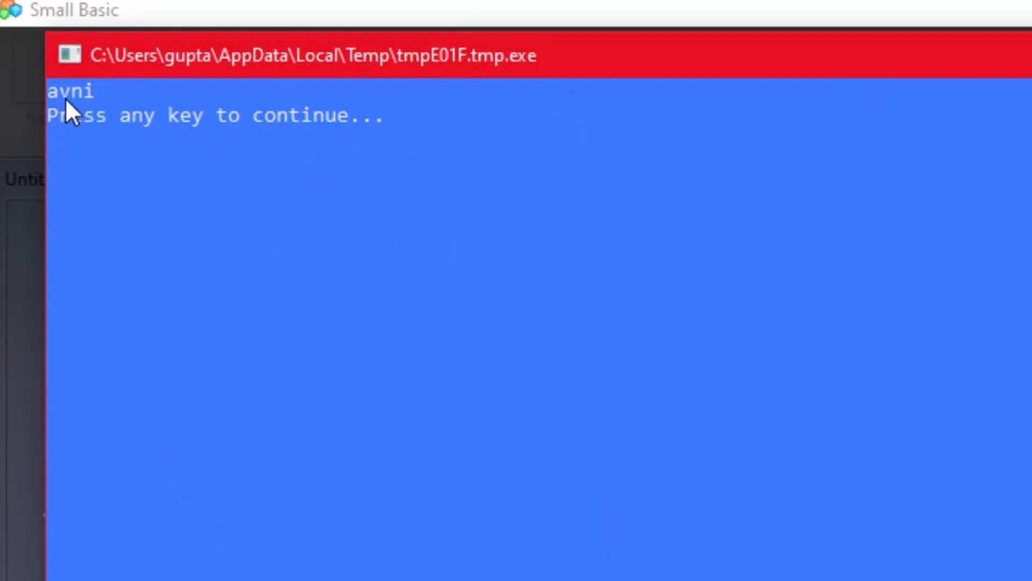
pyautogui.moveTo(484, 55)
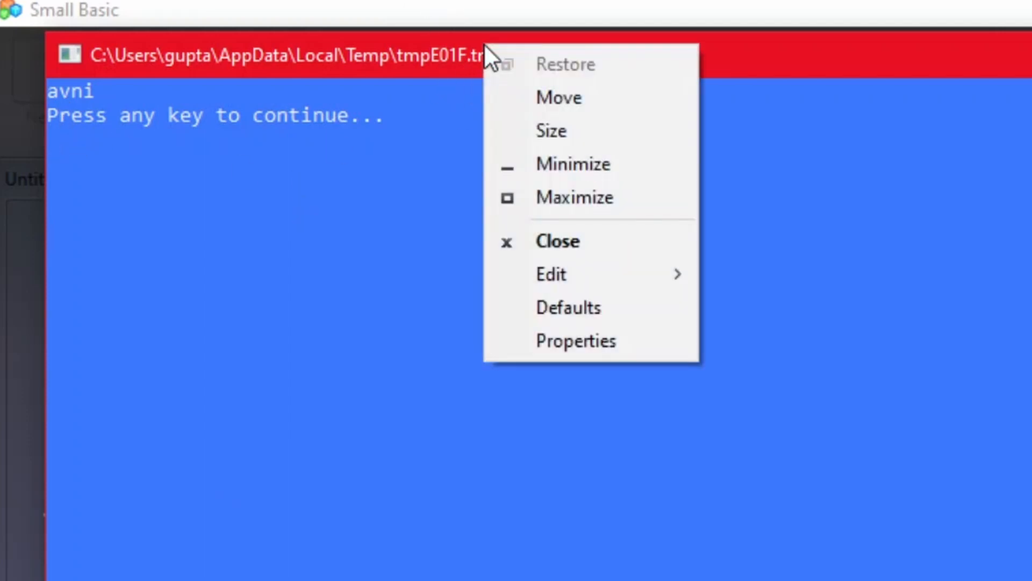
# Inspect the console window's Properties font settings, then close the dialog and the console
pyautogui.click(576, 340)
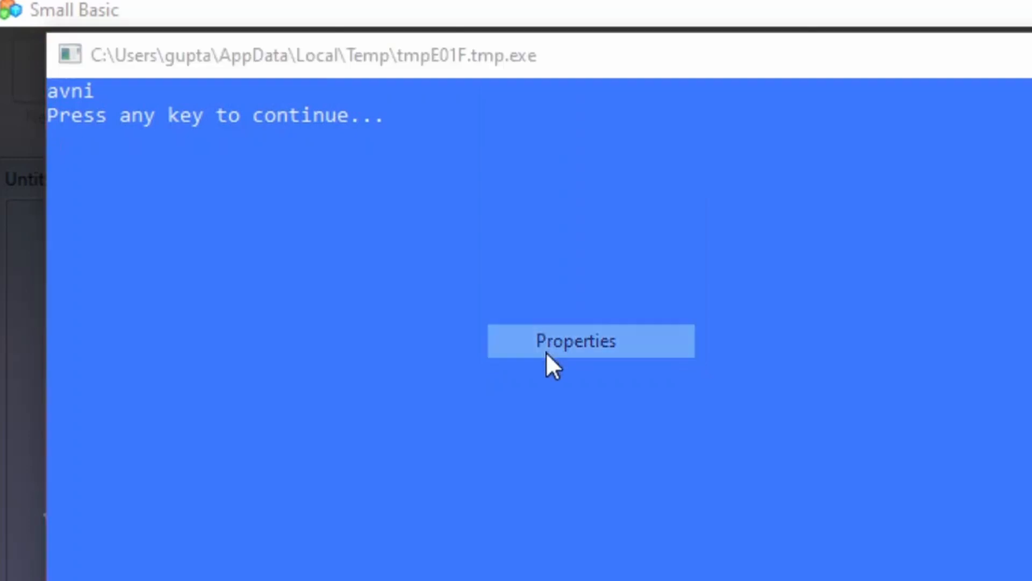
pyautogui.click(590, 355)
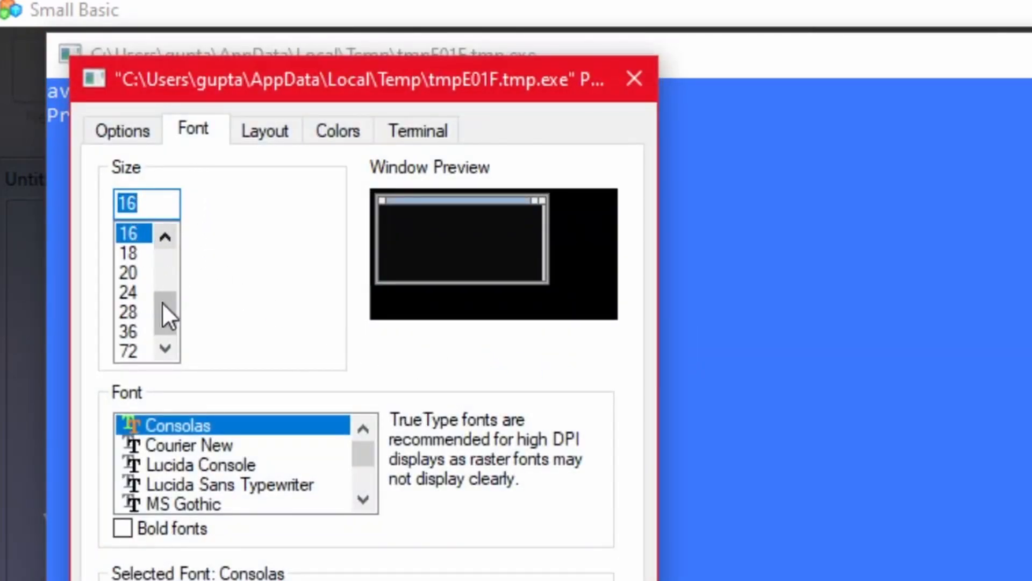
pyautogui.click(129, 330)
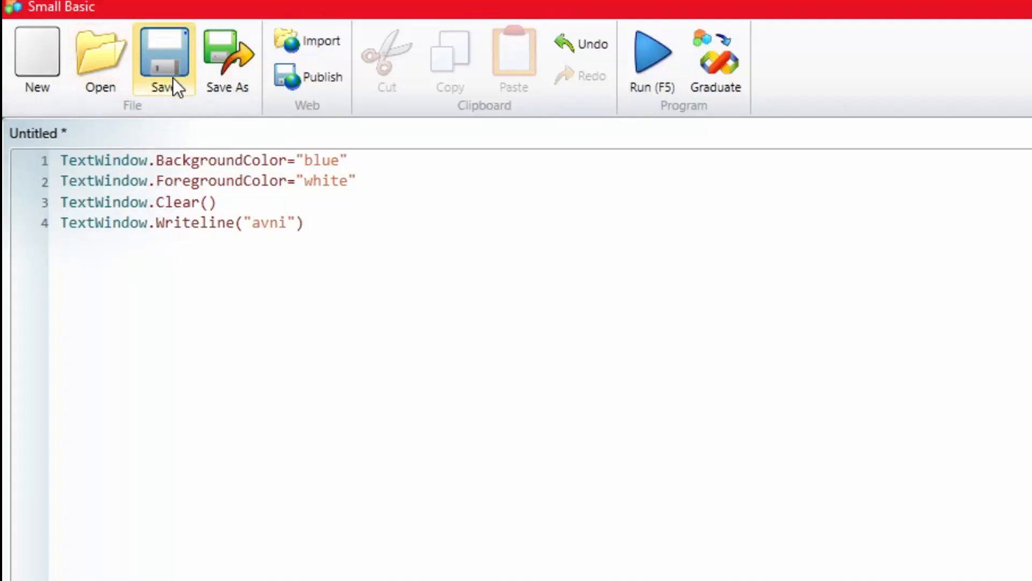
# Save the four-line program to the Desktop under the name program1
pyautogui.click(165, 54)
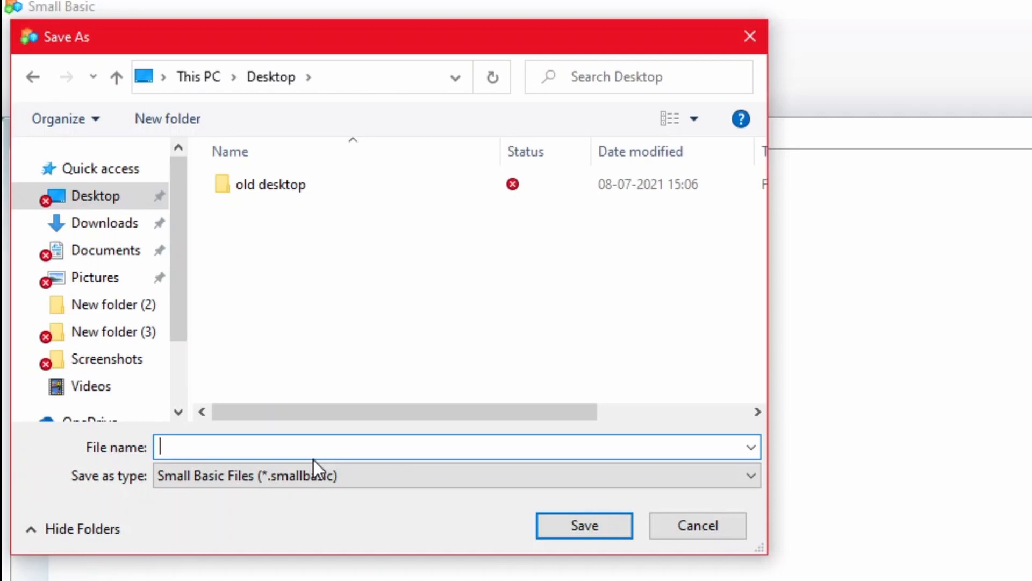
pyautogui.write('program1')
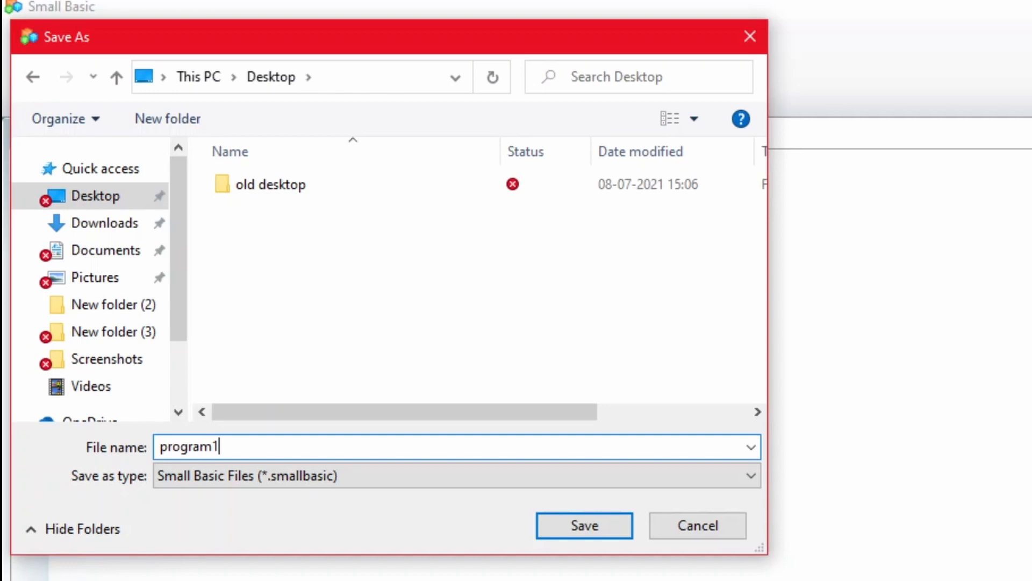
pyautogui.click(584, 525)
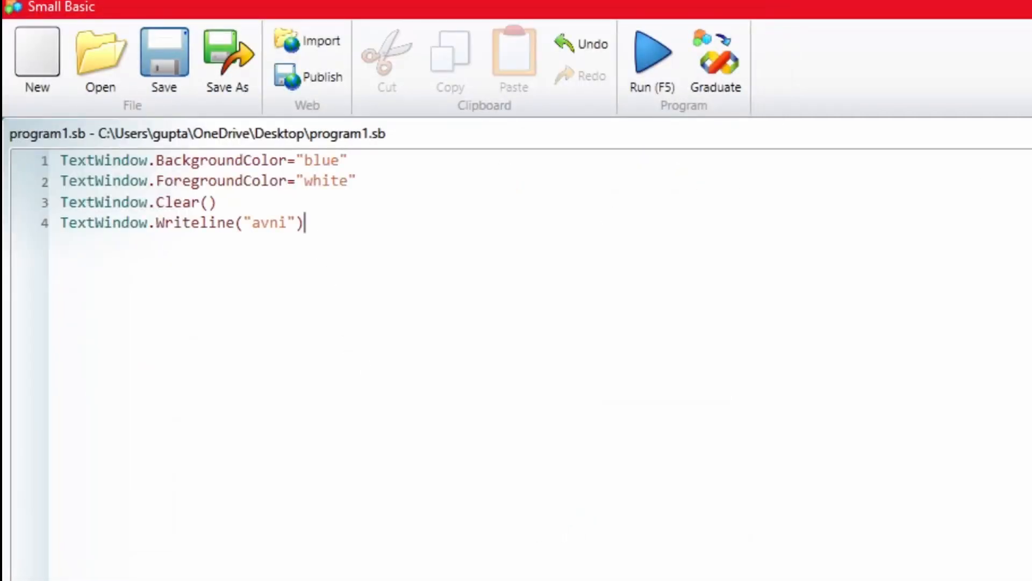
# Close program1.sb and start a blank Untitled program
pyautogui.click(36, 51)
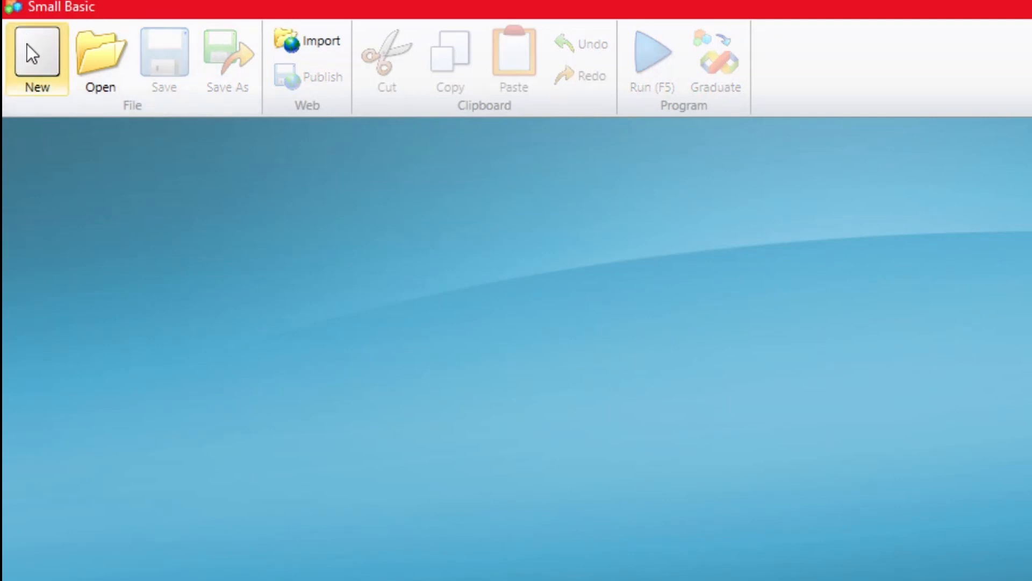
pyautogui.click(36, 54)
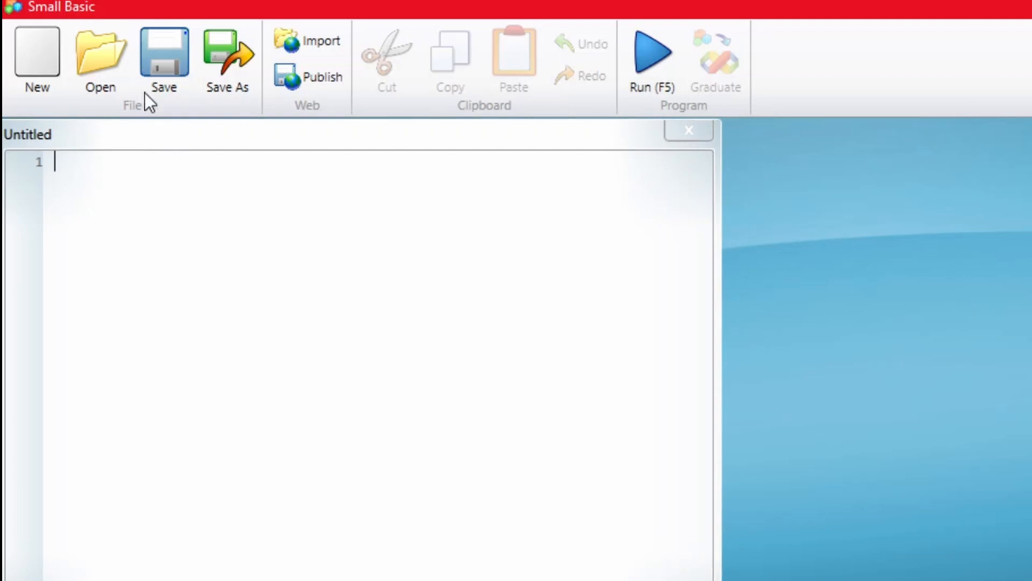
# Reopen program1.sb from the Desktop alongside the empty Untitled document
pyautogui.click(100, 53)
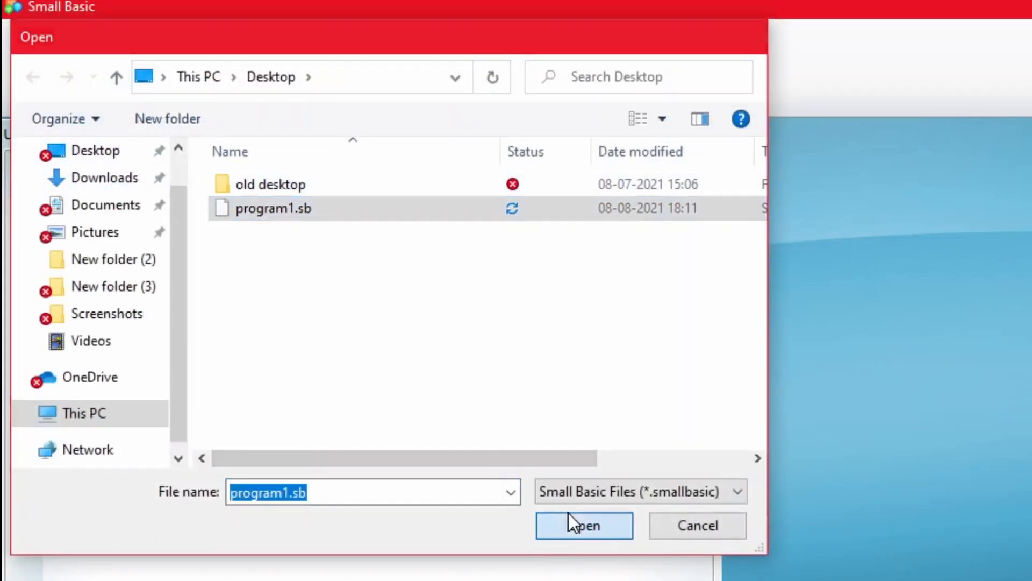
pyautogui.click(584, 525)
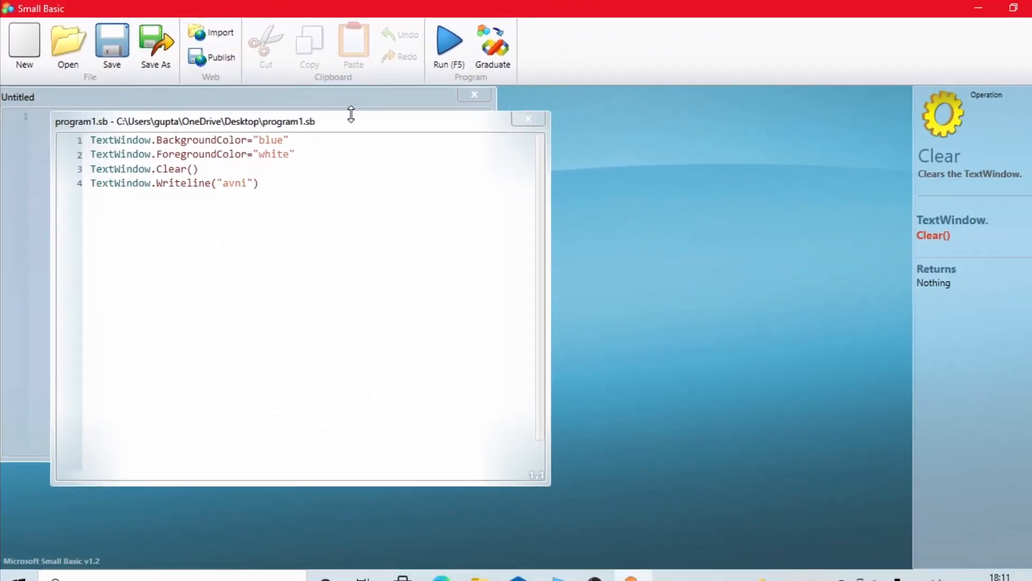